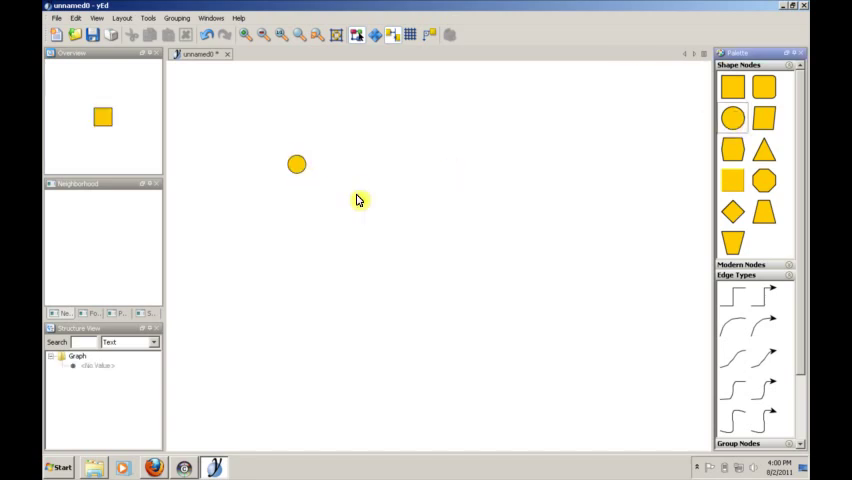
mouse_move(500, 276)
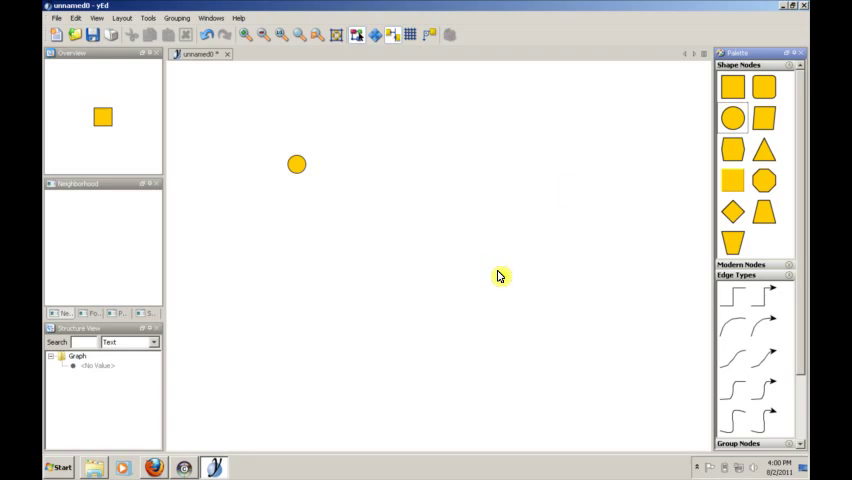
Change the circle node's fill colour from yellow to grey
right_click(296, 164)
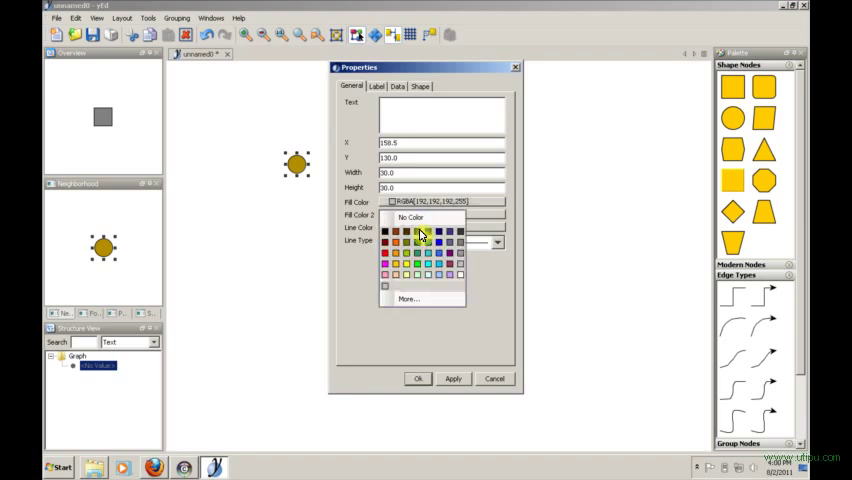
left_click(386, 232)
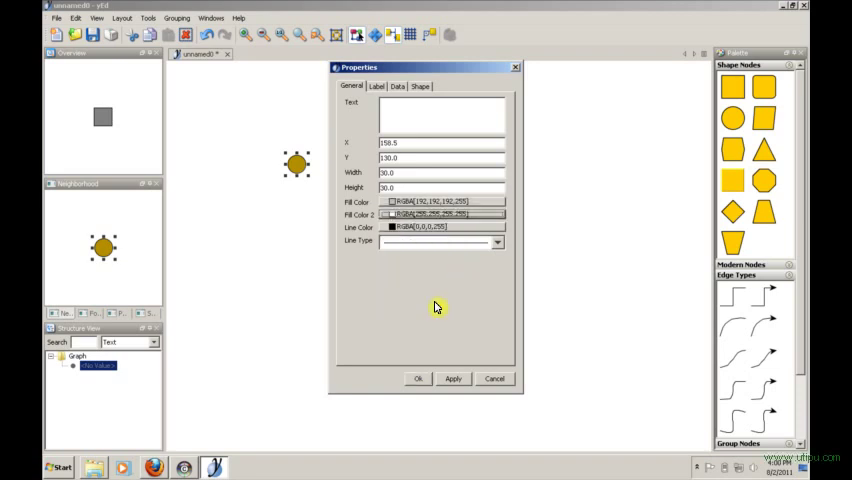
left_click(416, 378)
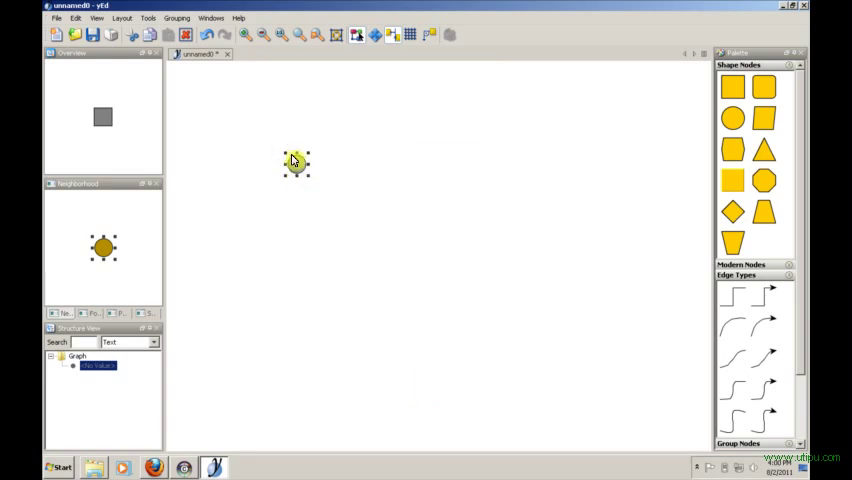
Label the grey node 'John' in its properties
right_click(296, 164)
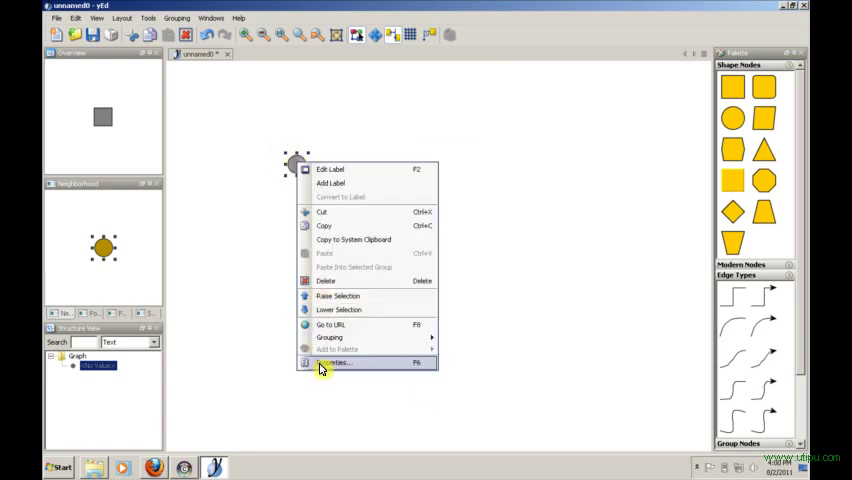
left_click(336, 364)
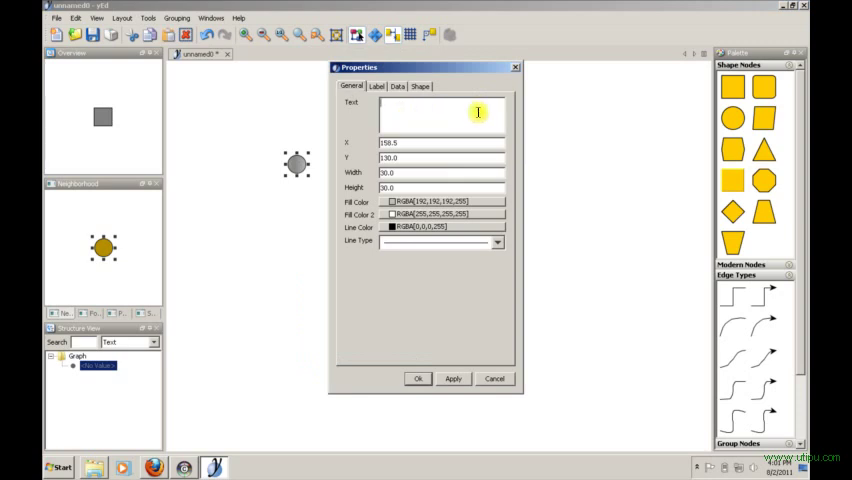
type("John")
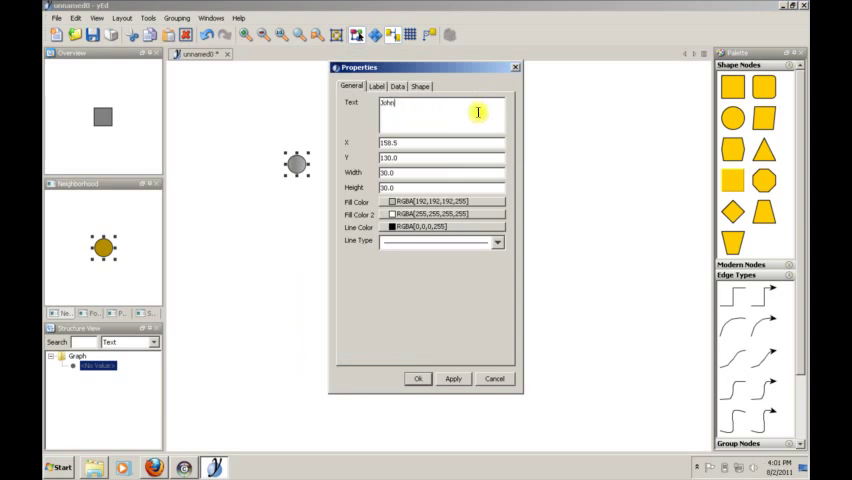
left_click(452, 378)
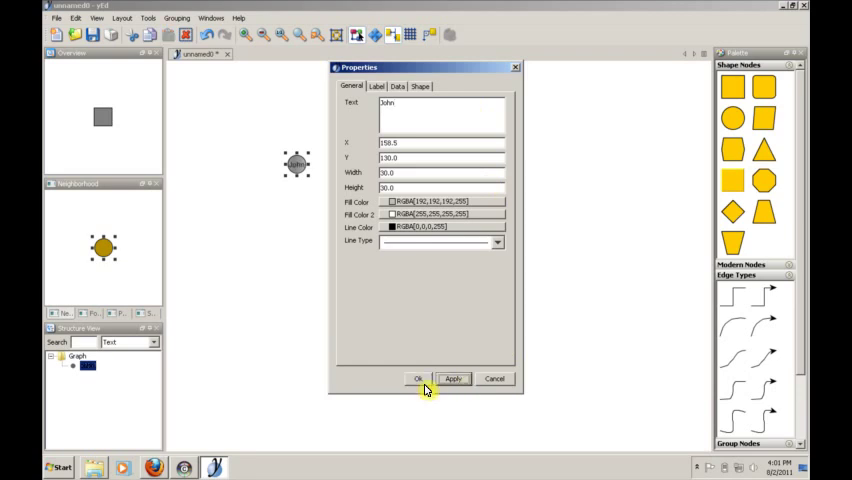
left_click(416, 378)
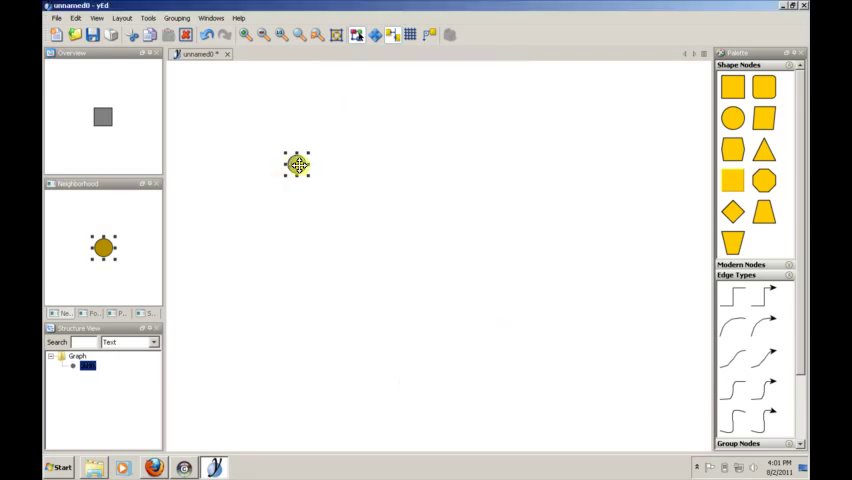
Reopen the node's properties to check the changes, then dismiss them
right_click(296, 164)
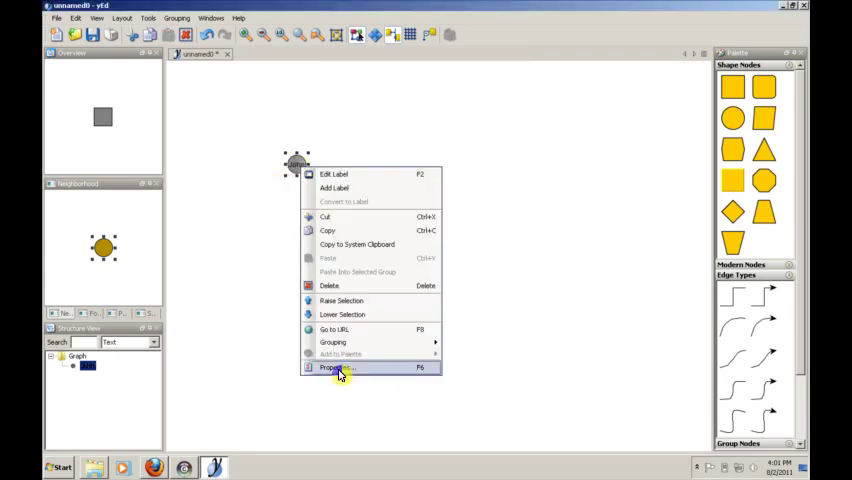
left_click(332, 368)
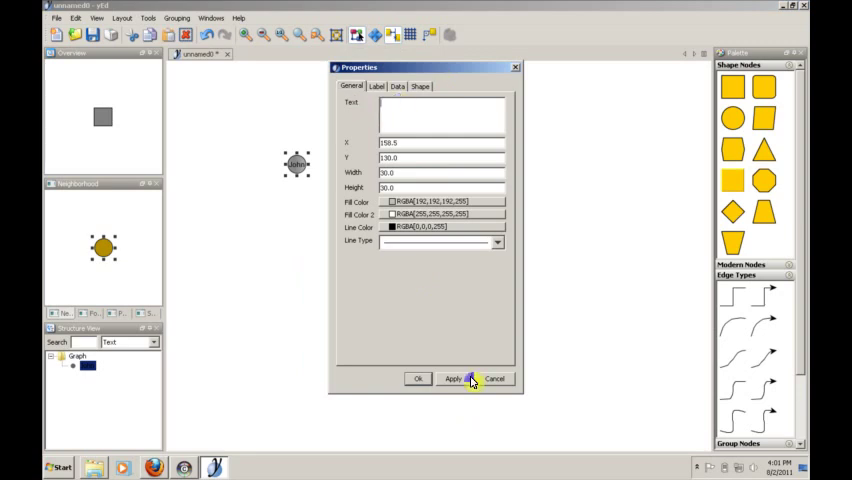
left_click(452, 378)
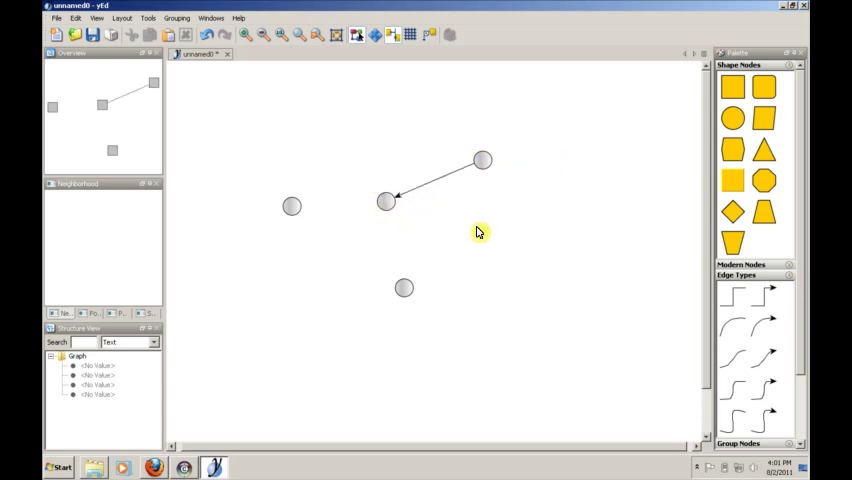
mouse_move(476, 272)
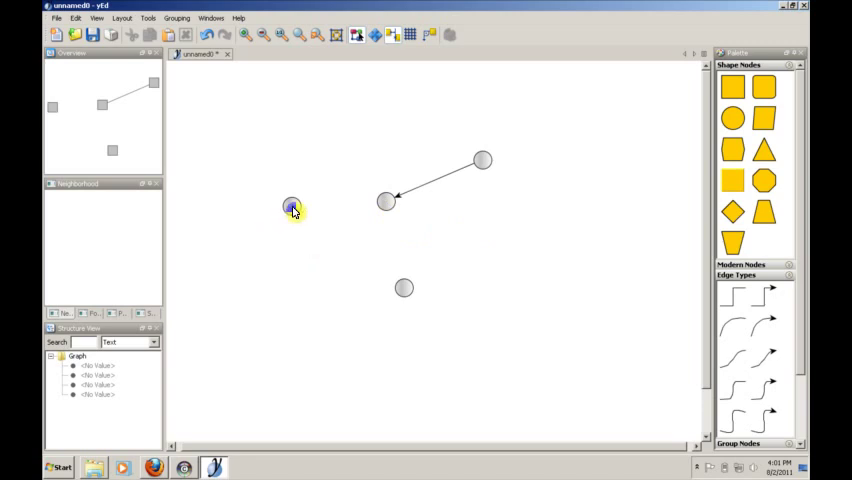
Draw an edge from the left node to the lower node
left_click_drag(292, 208, 404, 288)
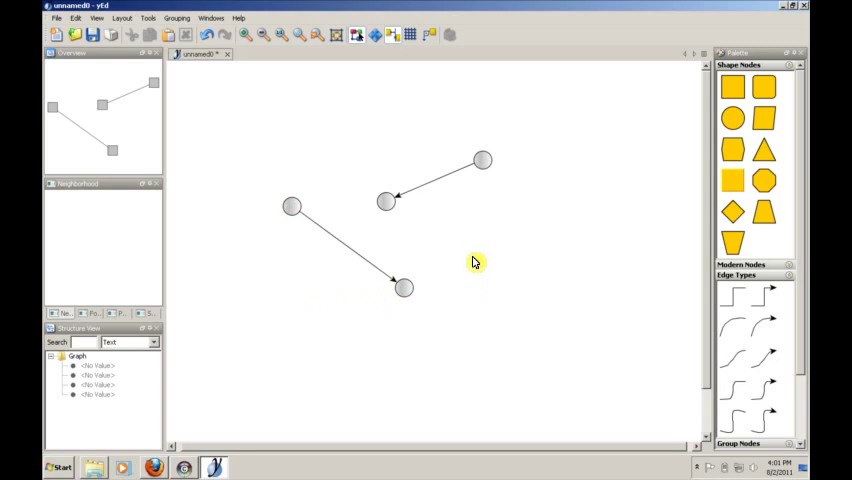
mouse_move(334, 244)
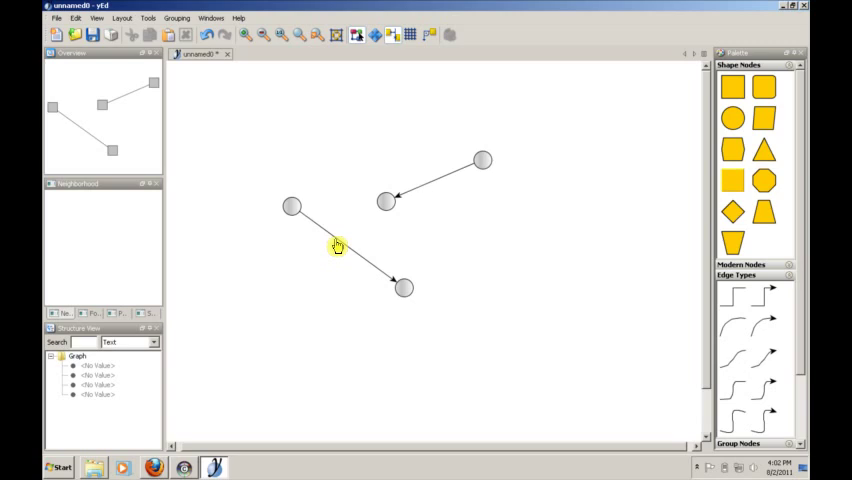
mouse_move(310, 236)
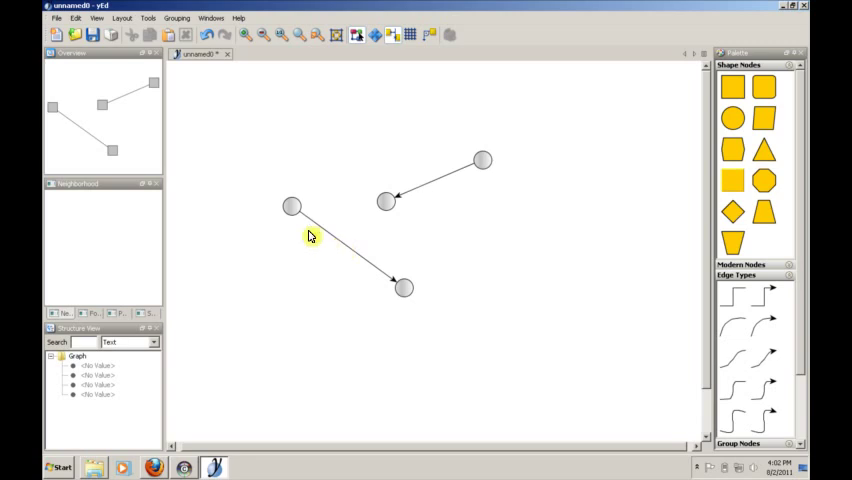
Set the left–lower edge's target arrow to none so it shows no arrowhead
left_click(292, 208)
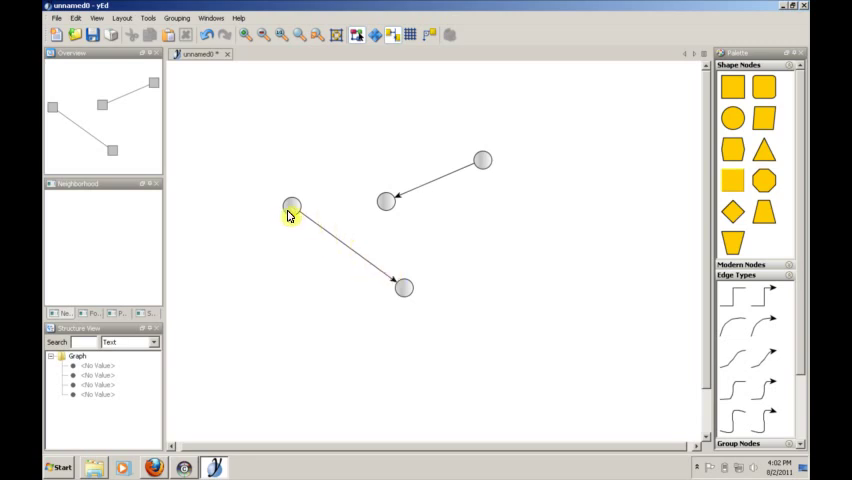
left_click(292, 208)
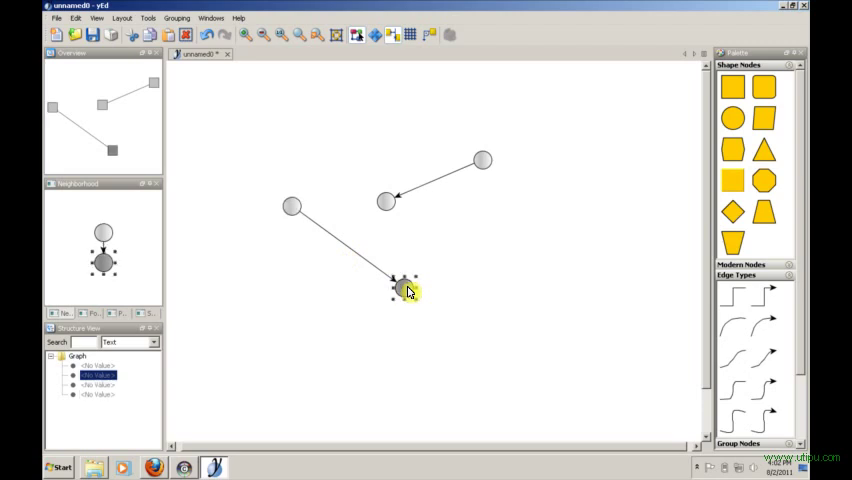
mouse_move(490, 264)
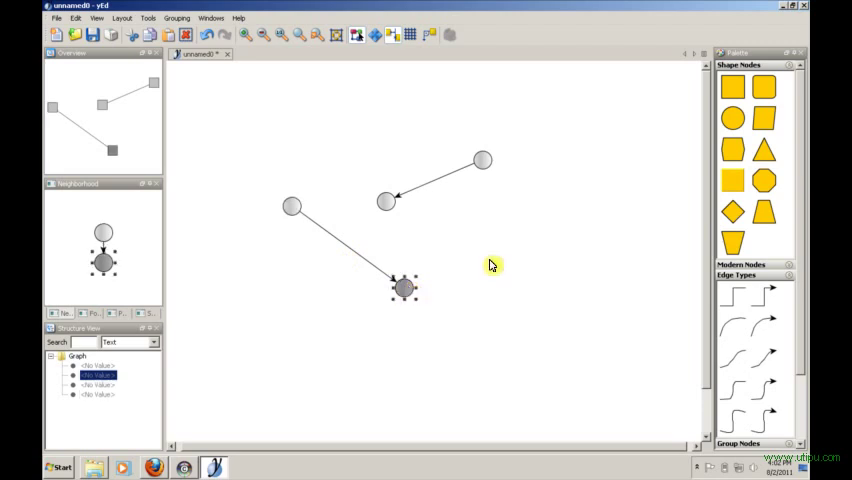
left_click(338, 244)
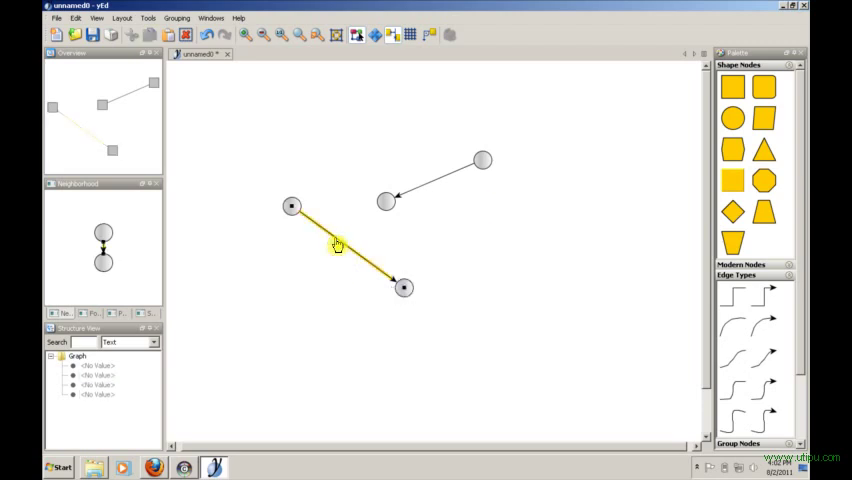
right_click(336, 244)
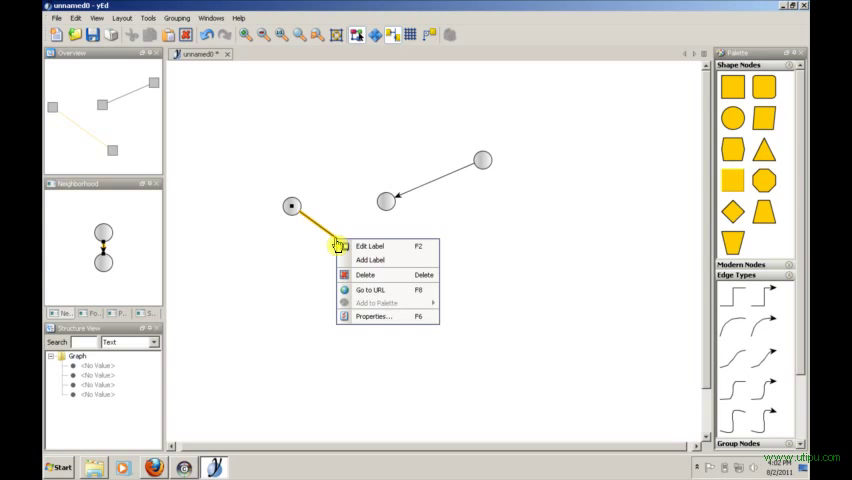
left_click(374, 316)
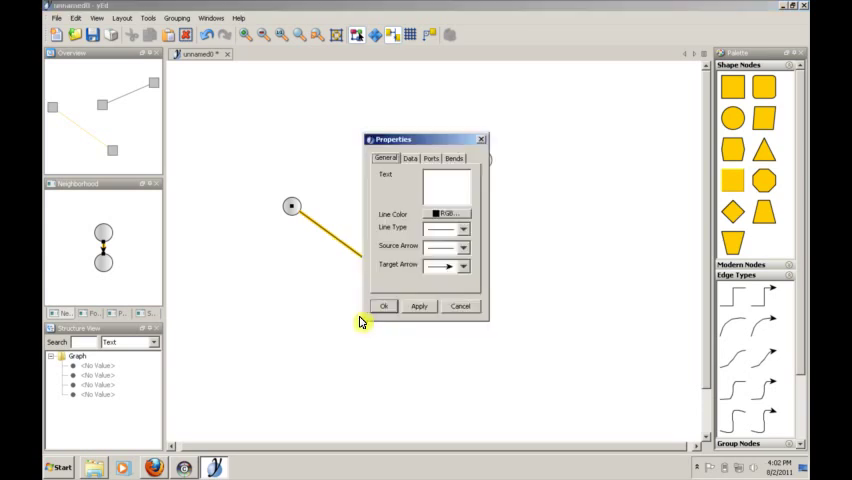
left_click(464, 264)
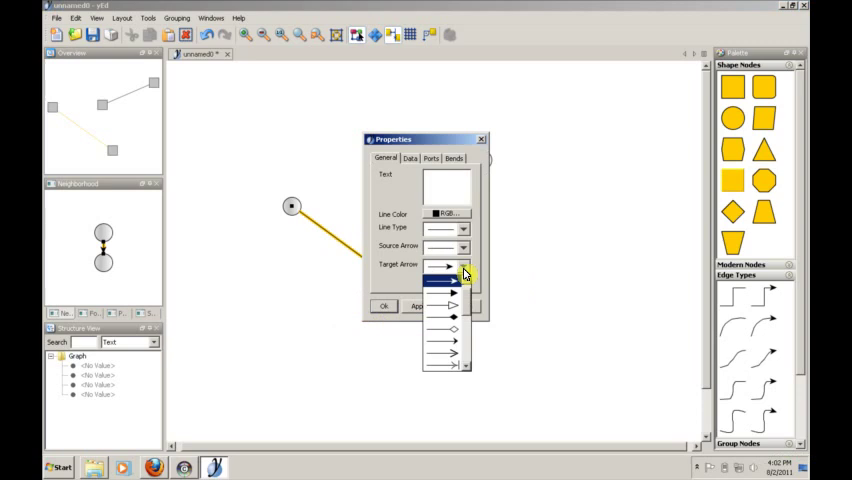
left_click(446, 280)
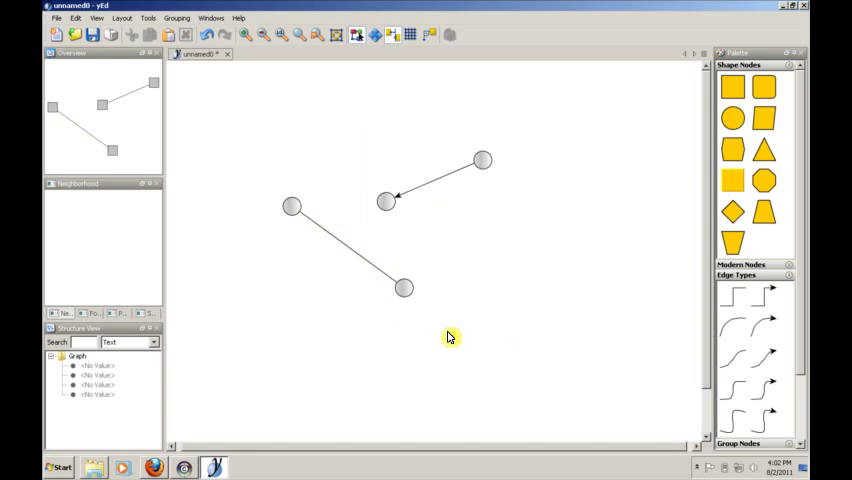
left_click(432, 188)
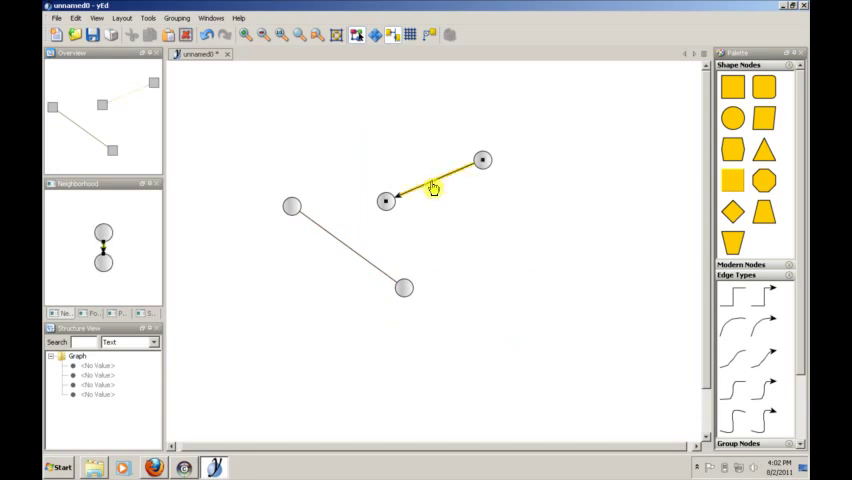
double_click(432, 190)
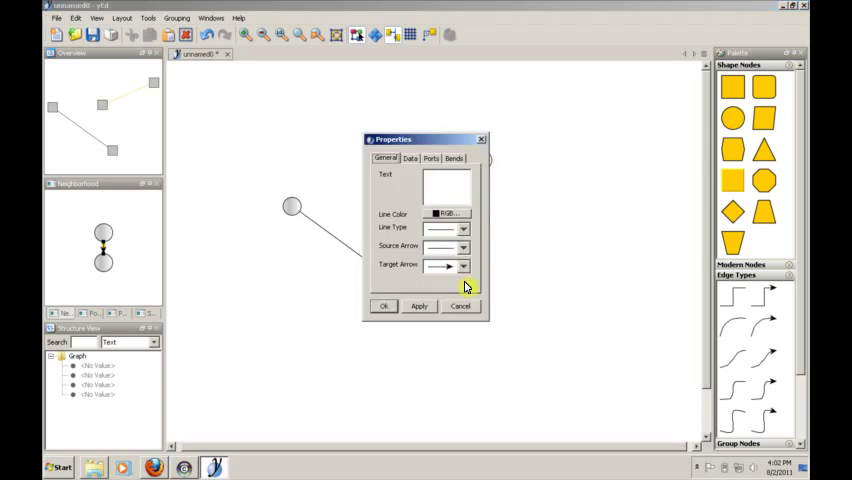
left_click(464, 264)
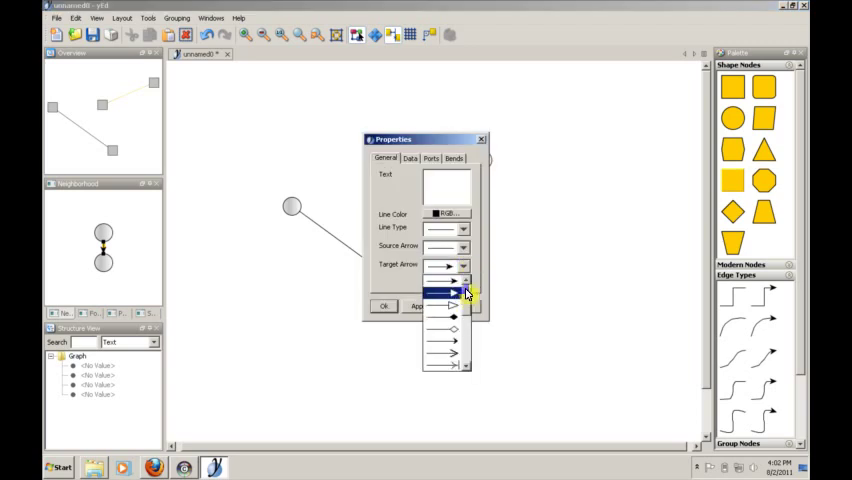
left_click(448, 292)
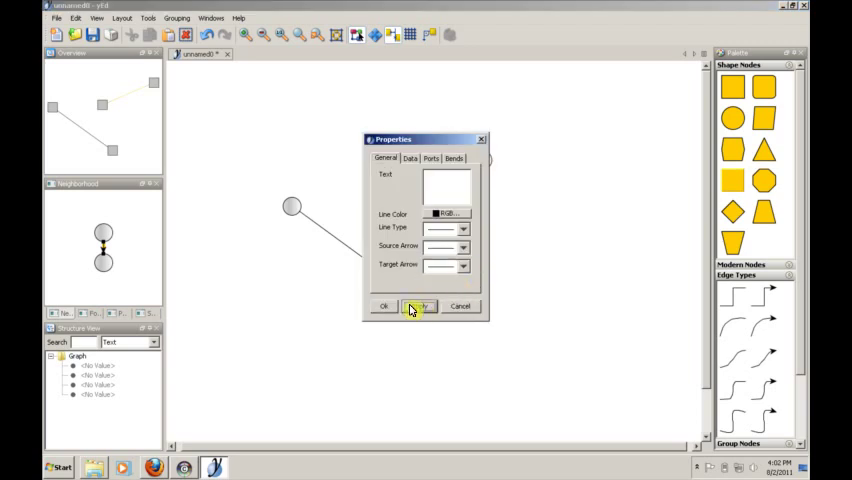
left_click(418, 306)
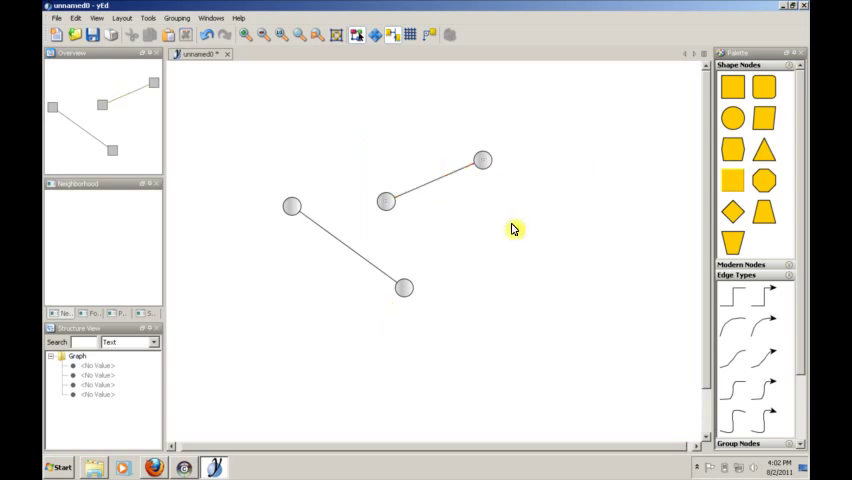
mouse_move(556, 164)
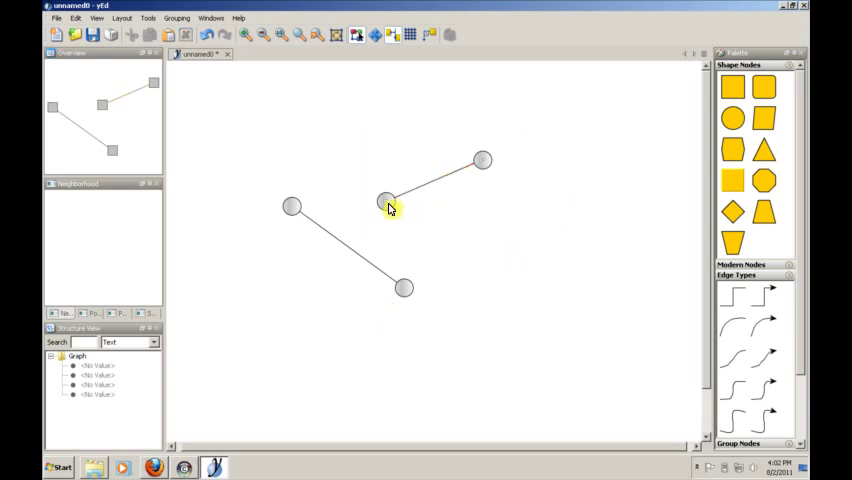
Drag the nodes apart so the two connected pairs sit one above the other
left_click(386, 202)
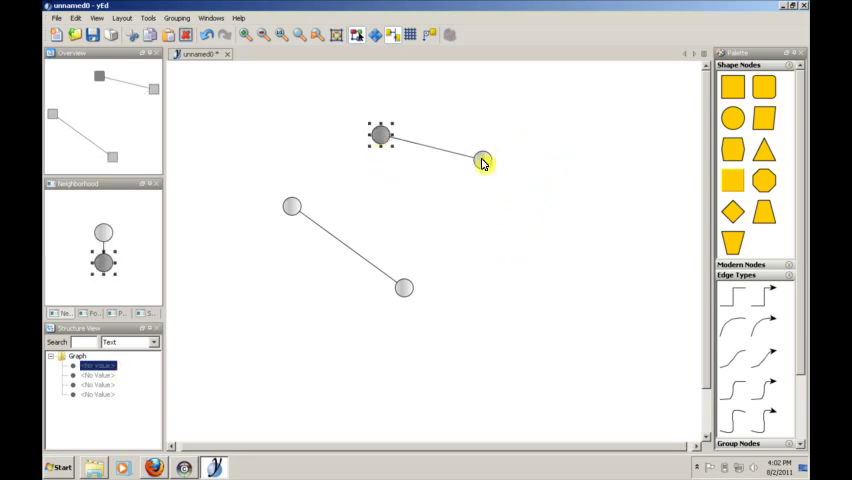
left_click_drag(484, 162, 484, 194)
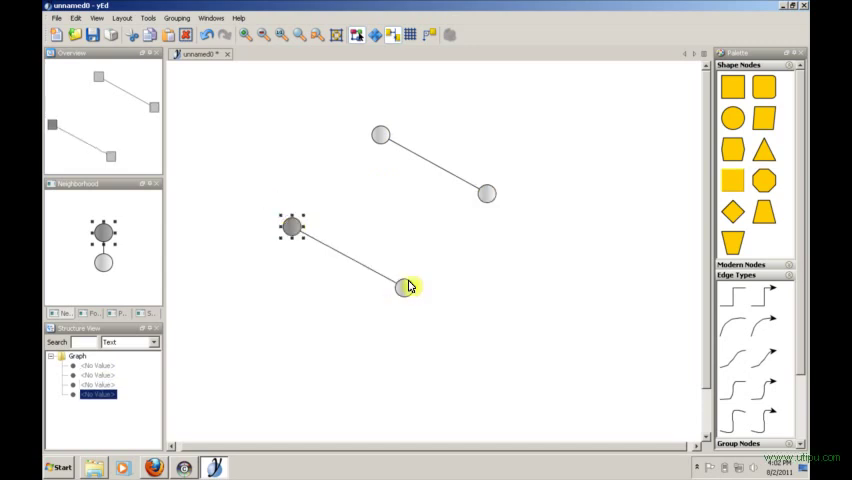
left_click_drag(404, 288, 414, 272)
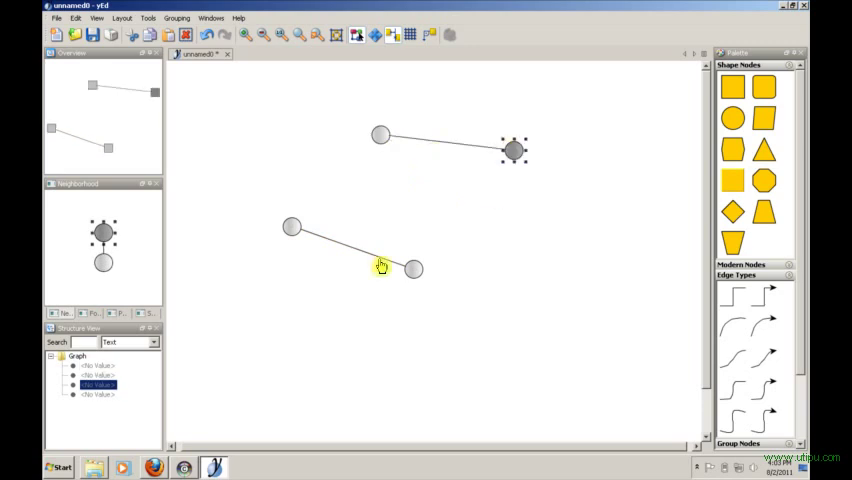
mouse_move(484, 284)
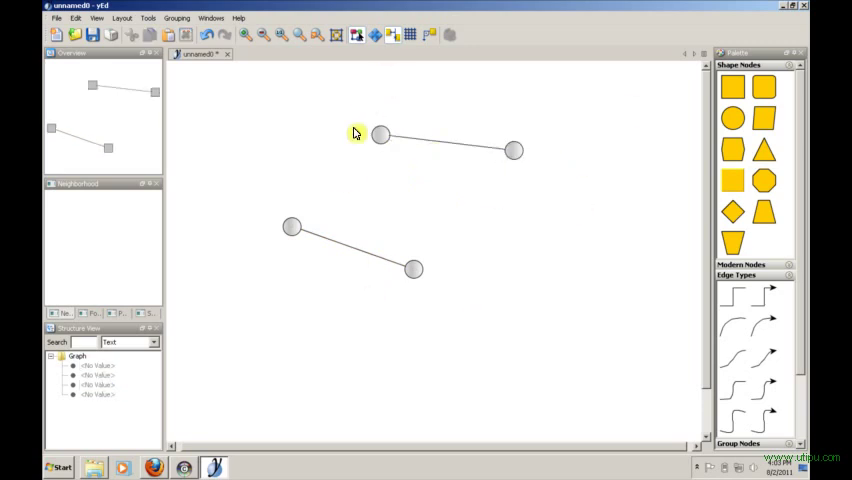
mouse_move(540, 138)
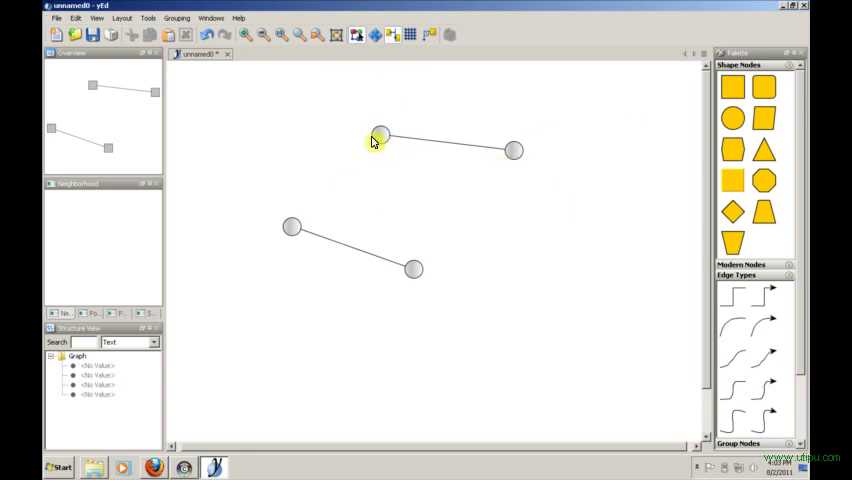
Create a fifth node on the canvas below the lower pair
left_click(378, 136)
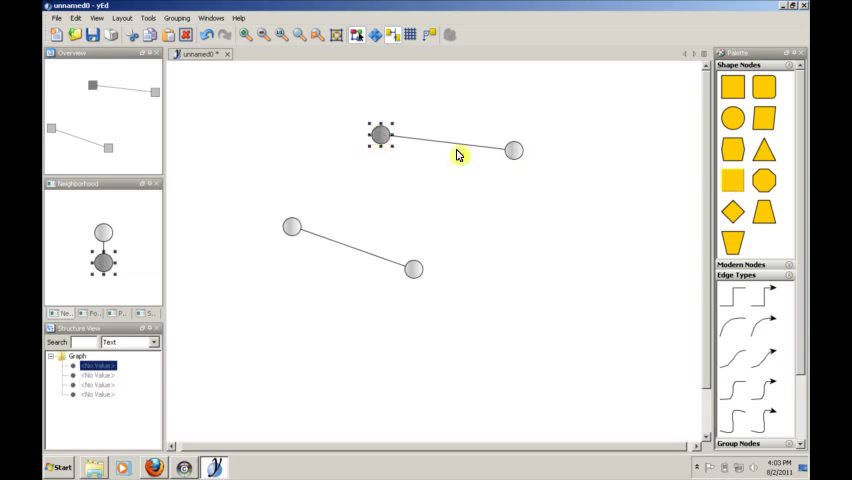
mouse_move(348, 172)
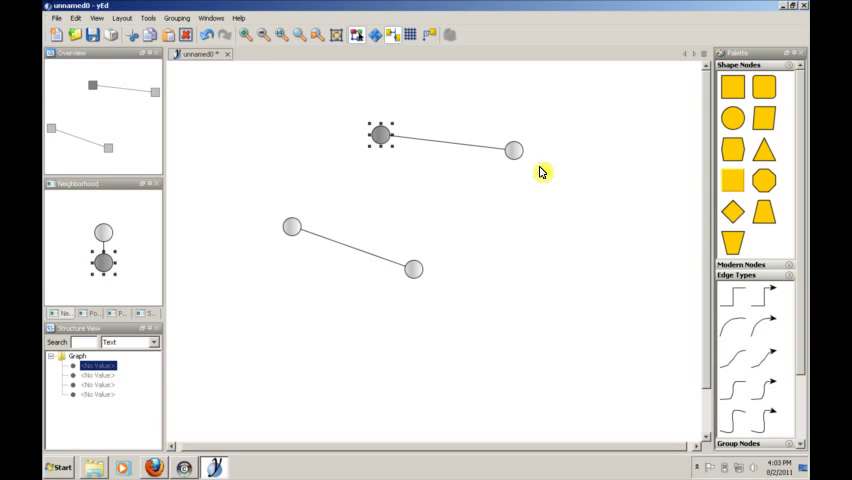
mouse_move(430, 288)
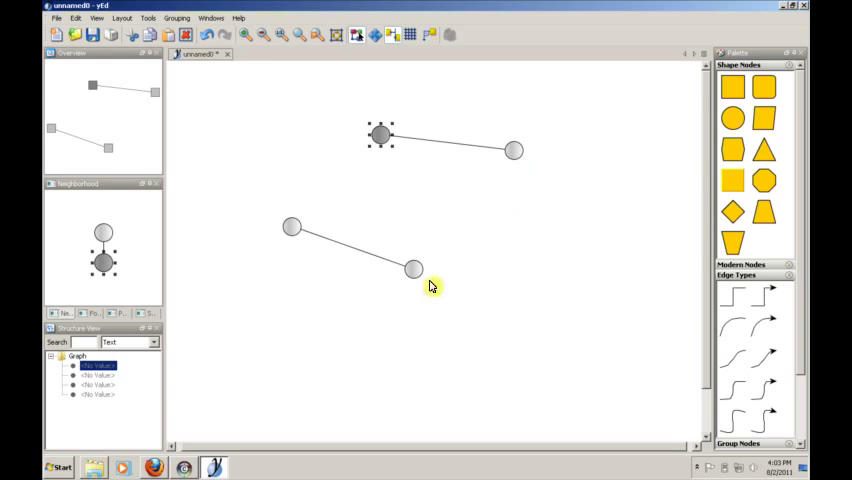
left_click(412, 268)
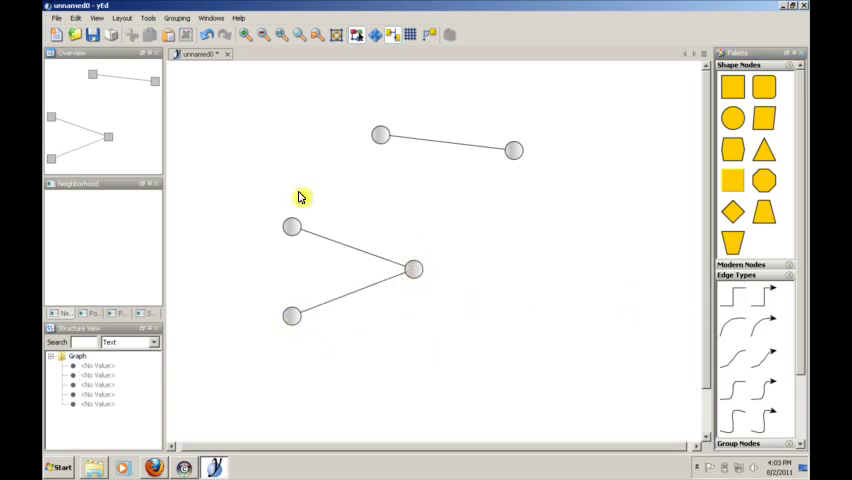
mouse_move(510, 372)
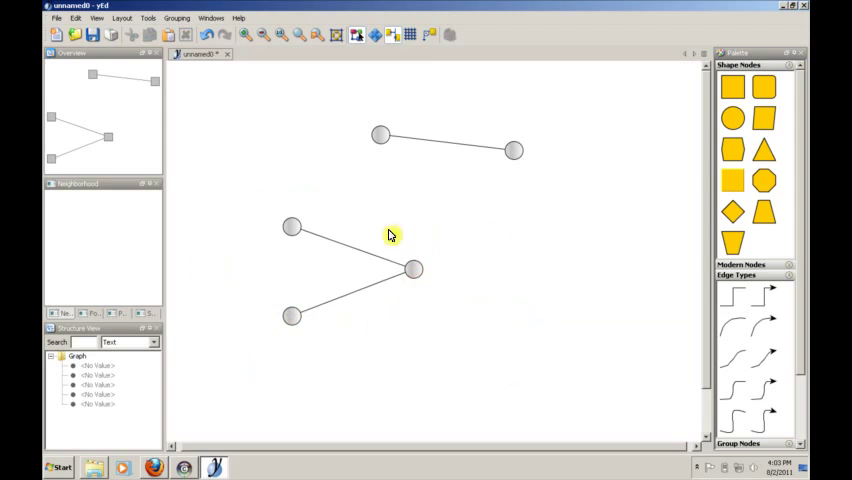
mouse_move(418, 336)
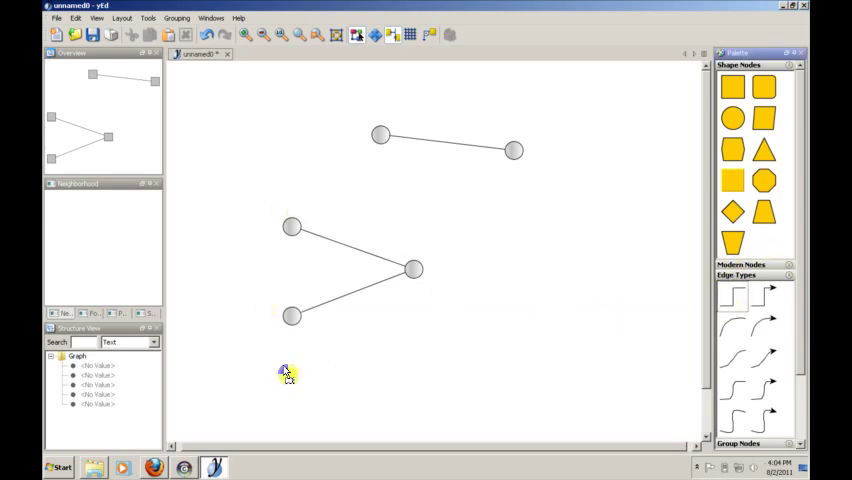
Draw edges from the bottom node to the lower-left node and on to the top node
left_click_drag(292, 316, 292, 228)
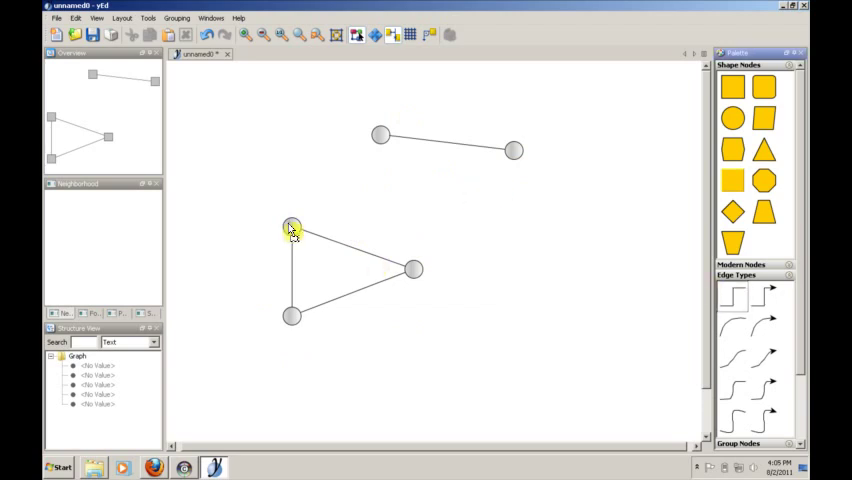
left_click_drag(292, 228, 380, 136)
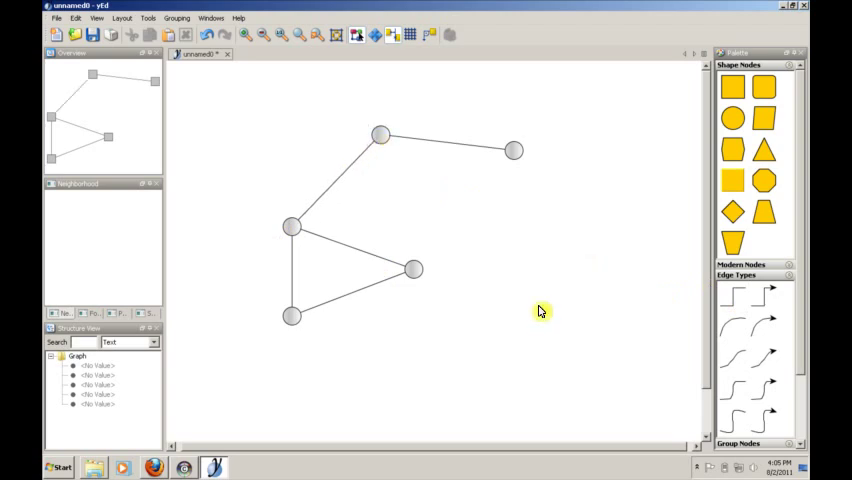
mouse_move(544, 304)
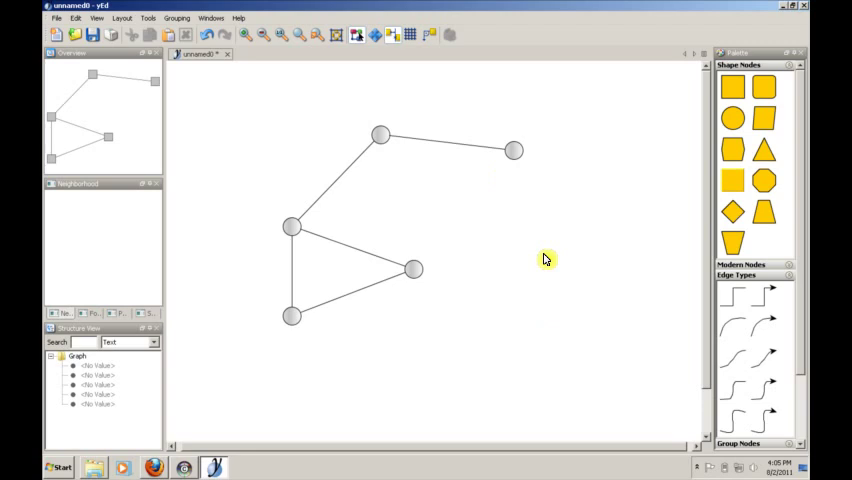
mouse_move(536, 280)
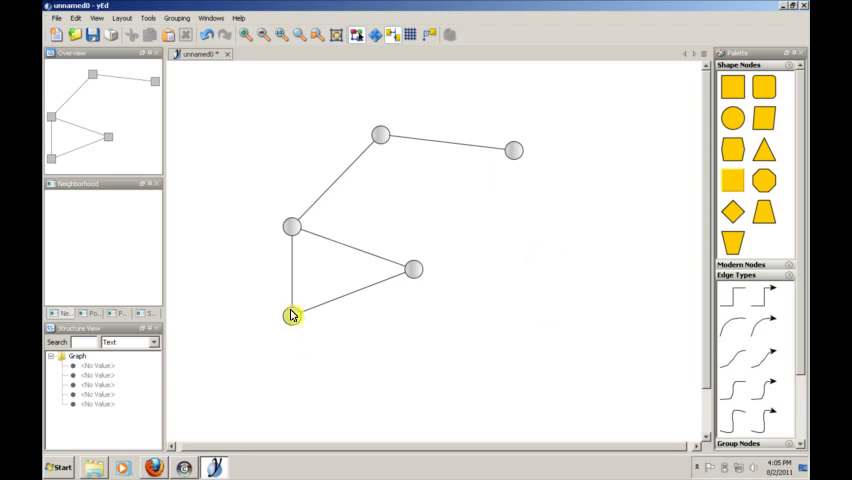
left_click(292, 314)
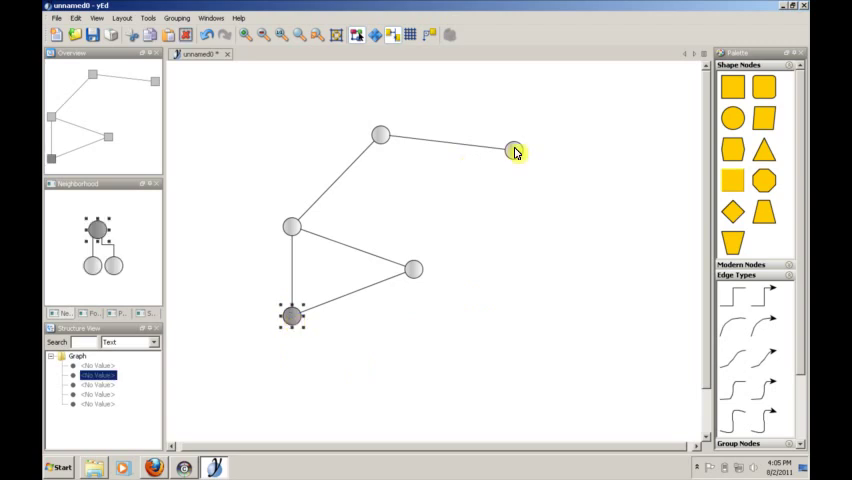
left_click(512, 150)
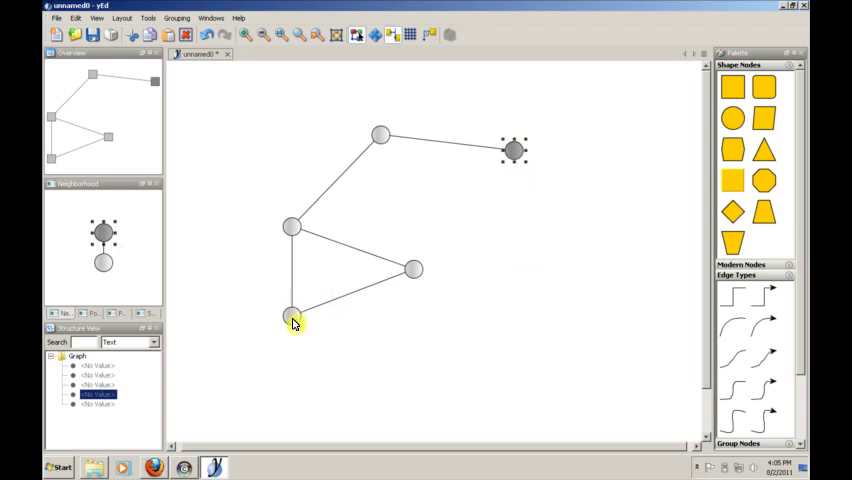
left_click(292, 318)
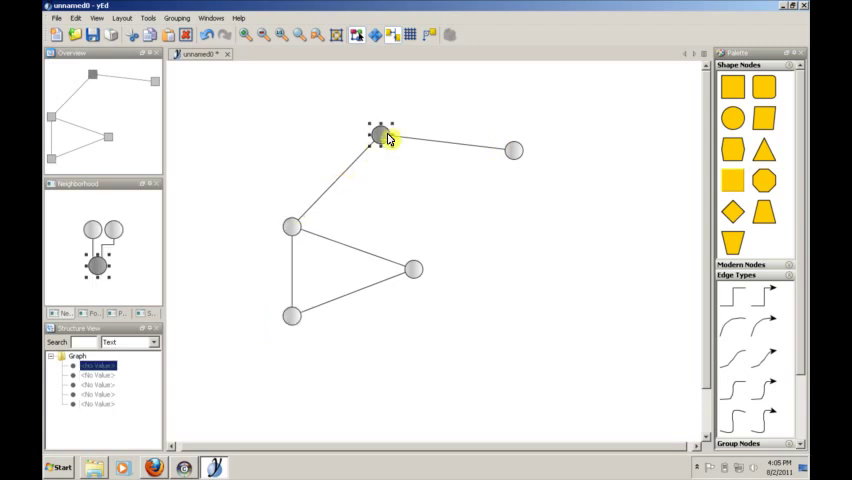
left_click(512, 150)
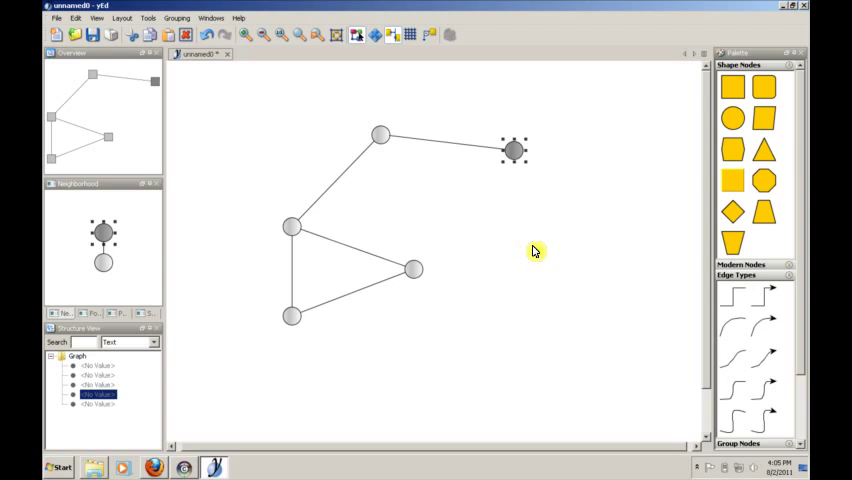
mouse_move(536, 262)
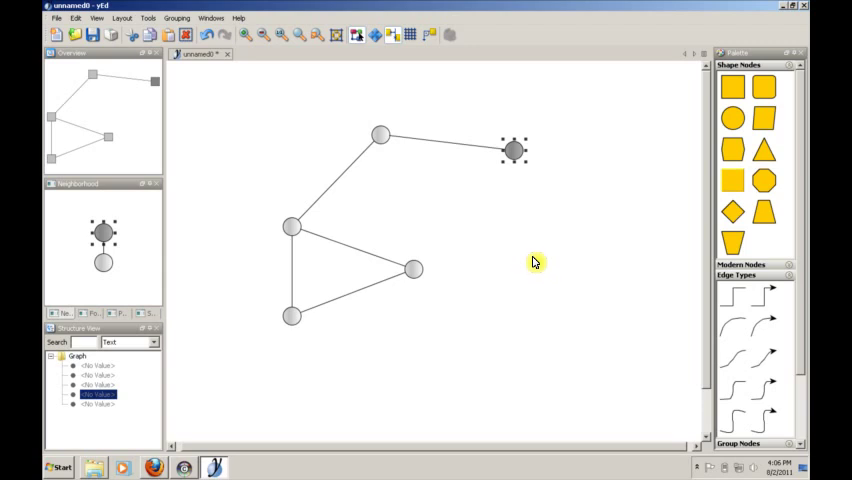
left_click(536, 262)
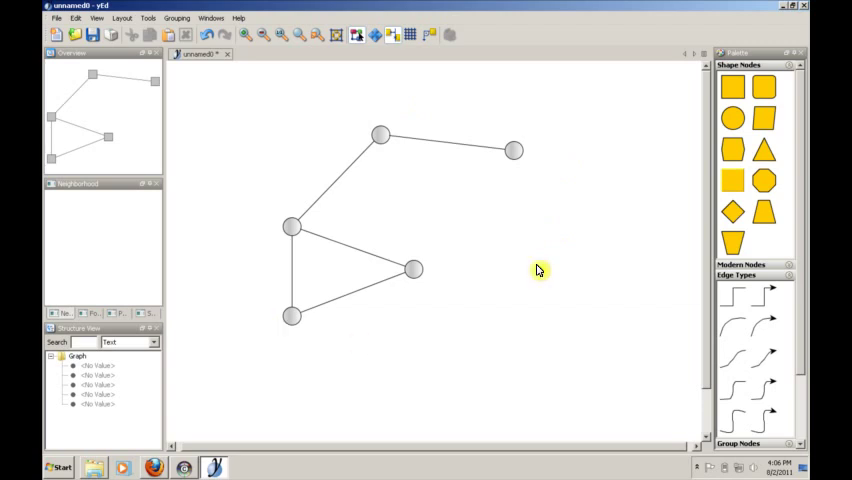
mouse_move(572, 164)
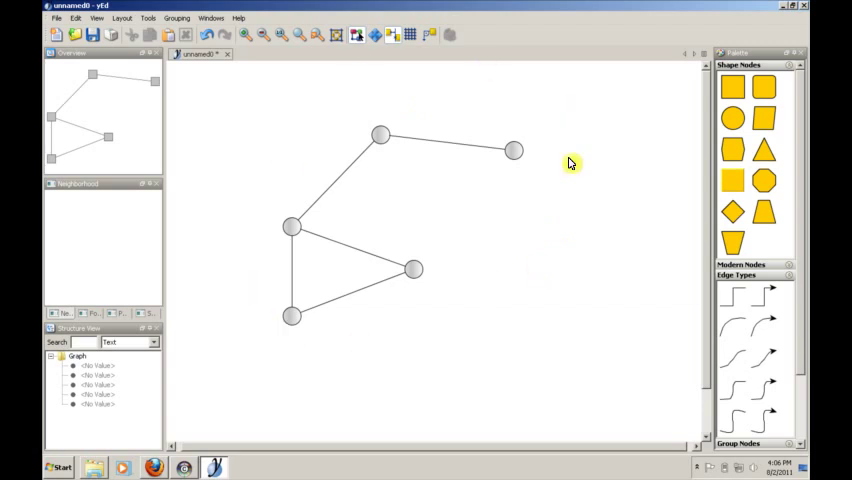
mouse_move(340, 356)
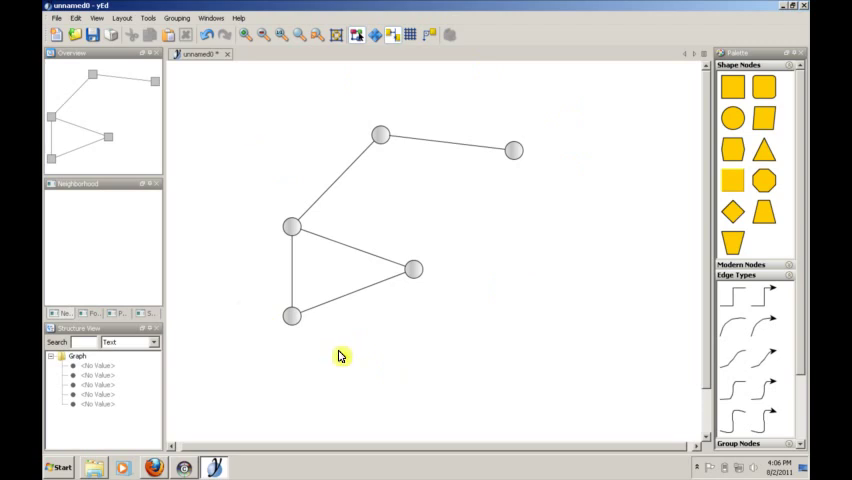
mouse_move(454, 344)
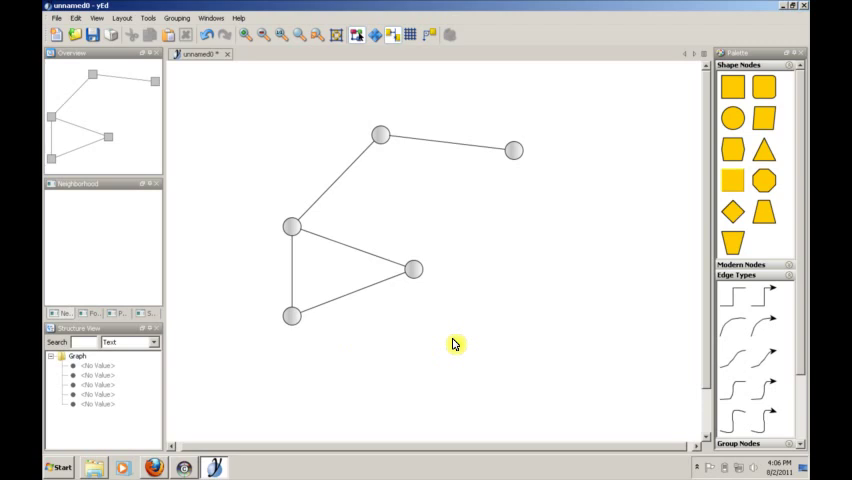
mouse_move(496, 212)
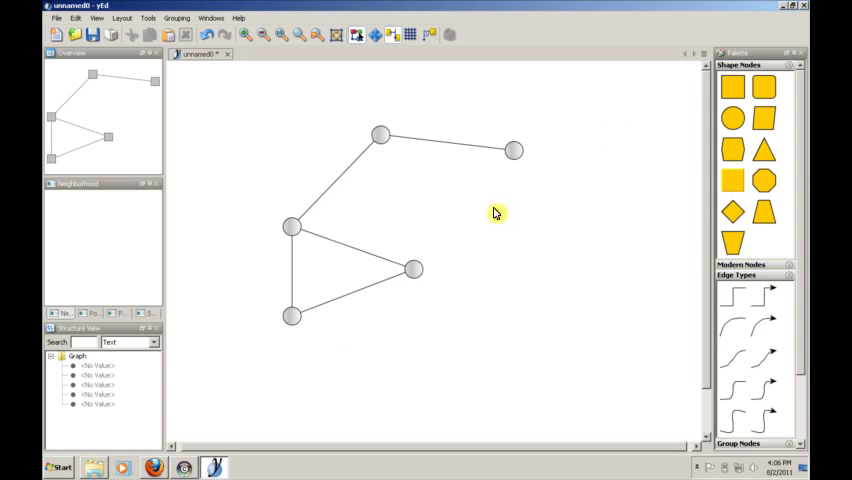
mouse_move(476, 204)
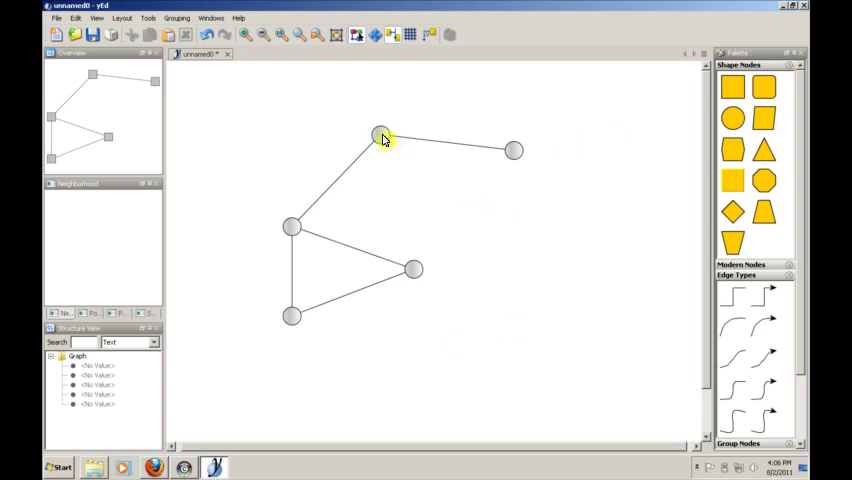
left_click(292, 228)
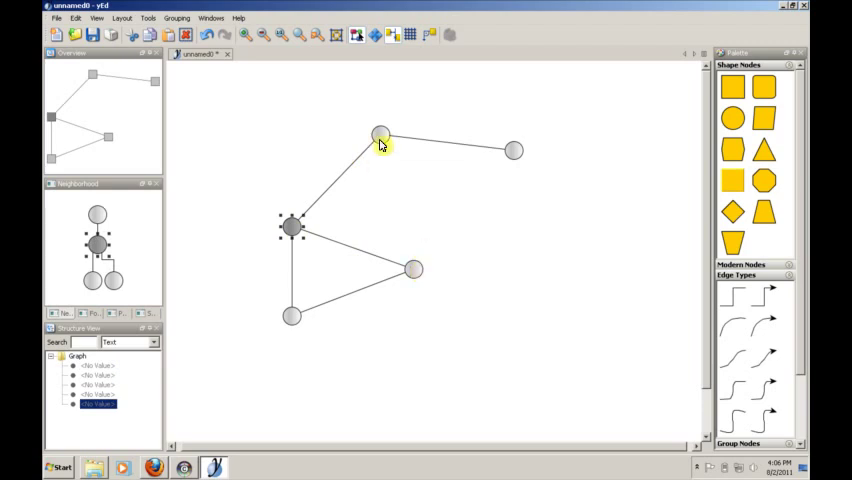
left_click(380, 136)
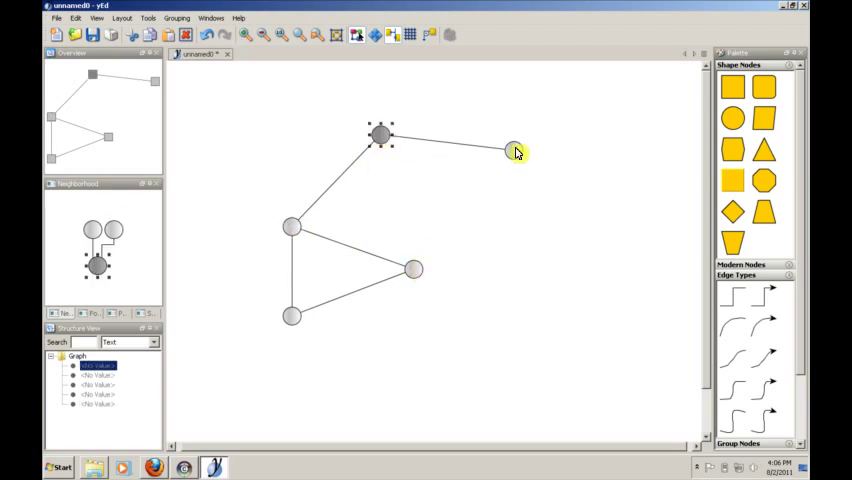
left_click(512, 150)
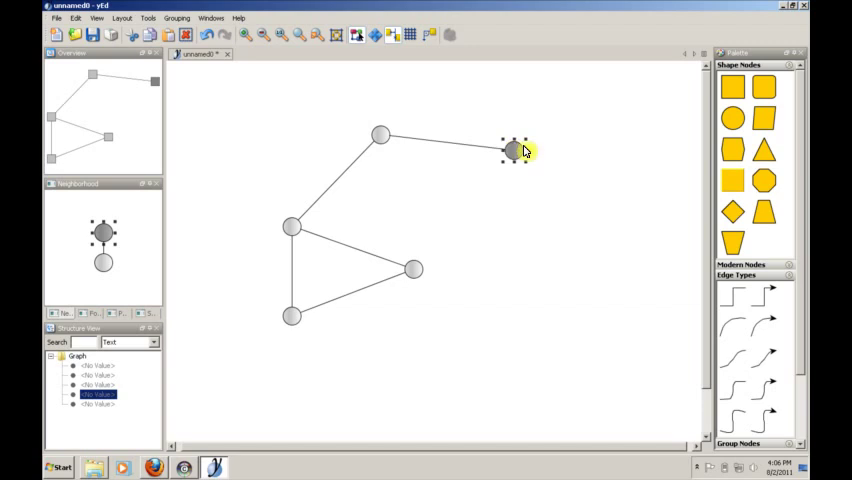
left_click(572, 162)
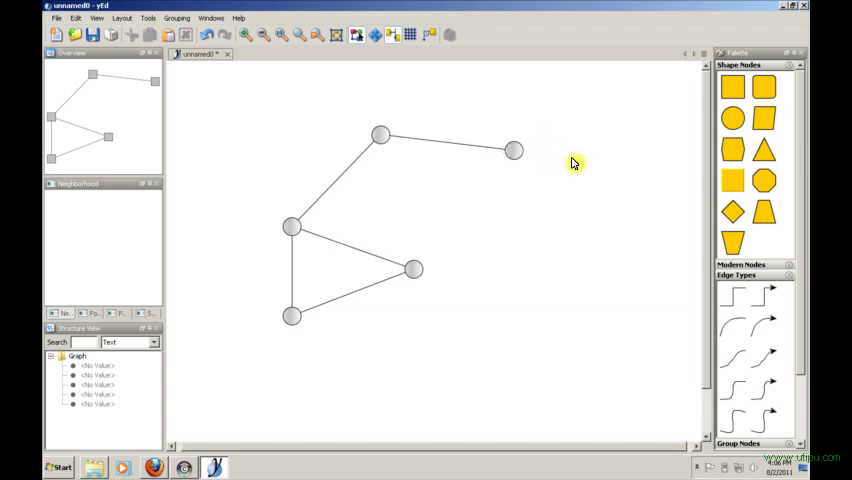
left_click(512, 150)
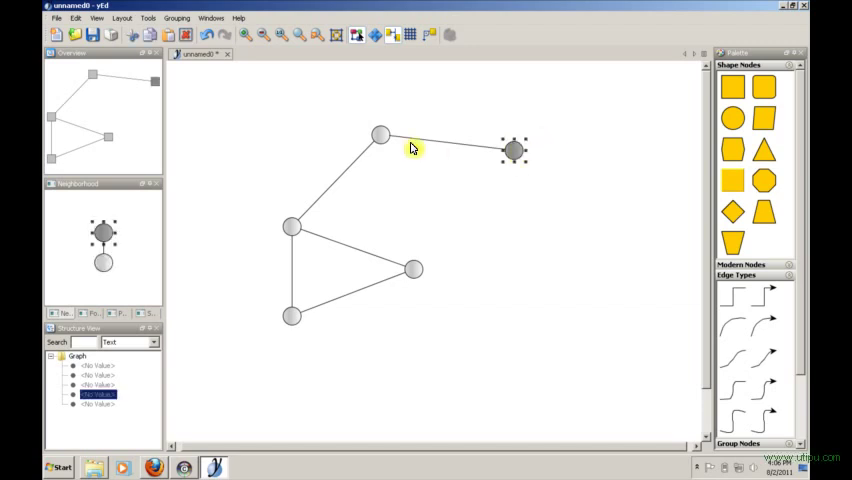
mouse_move(334, 104)
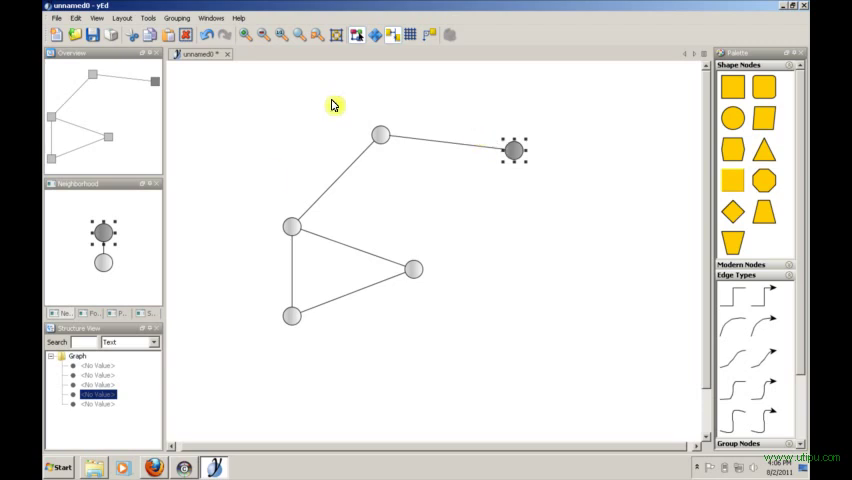
mouse_move(284, 378)
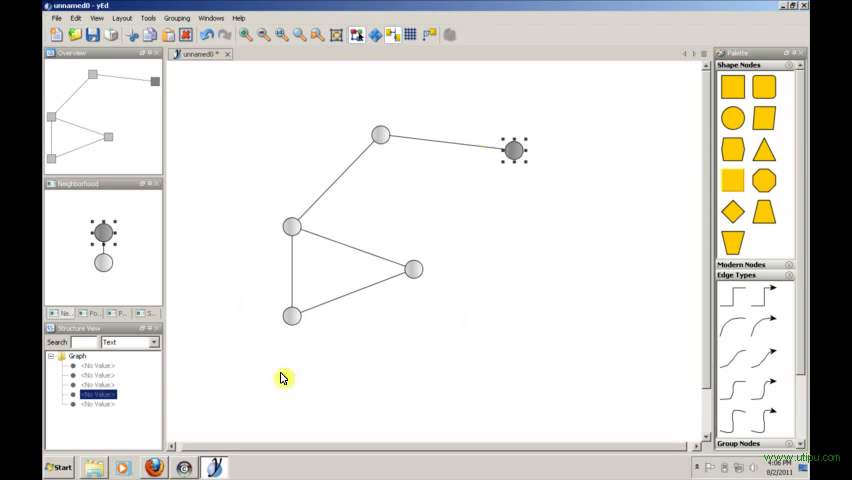
mouse_move(492, 214)
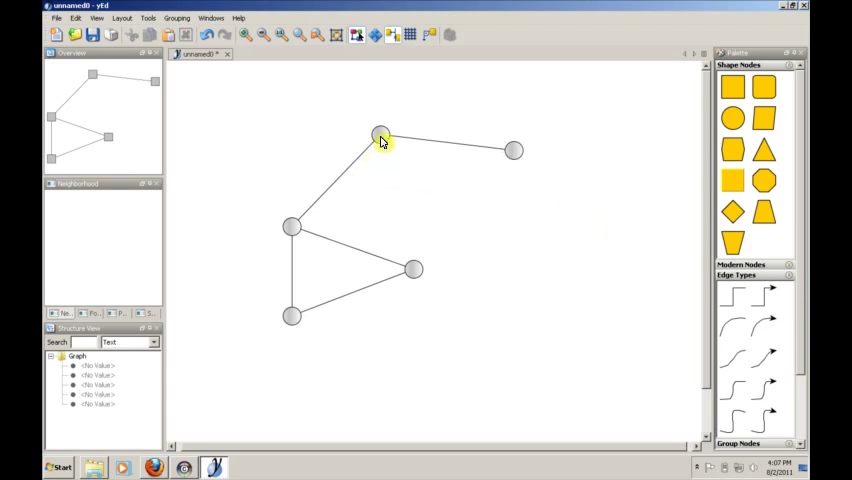
left_click(380, 136)
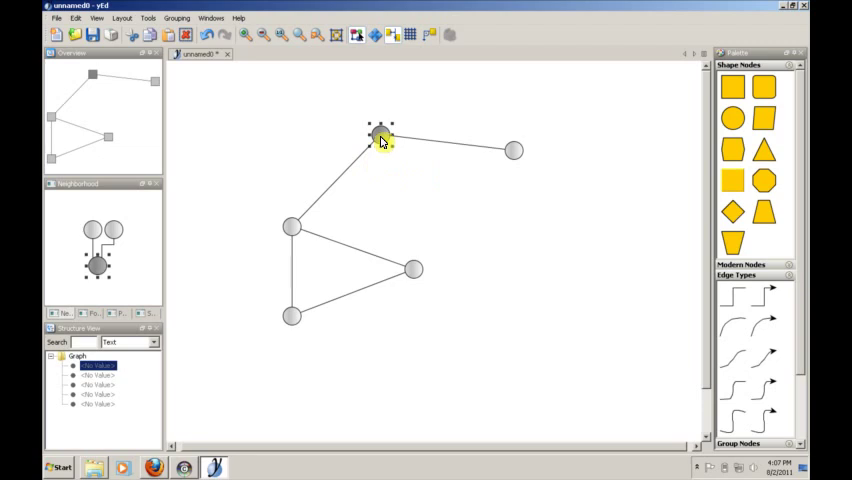
mouse_move(524, 242)
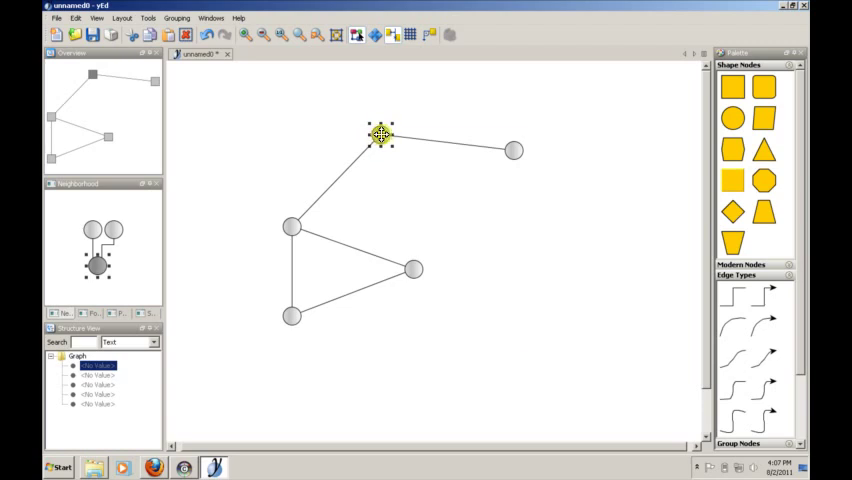
right_click(380, 136)
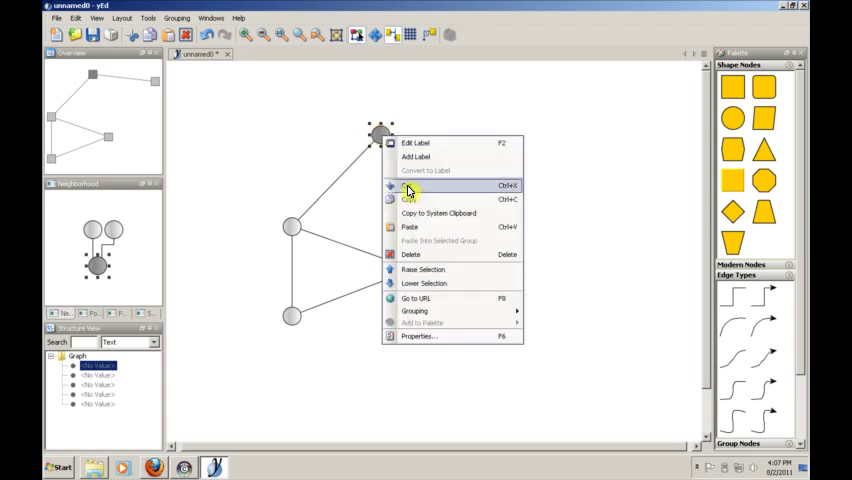
left_click(410, 190)
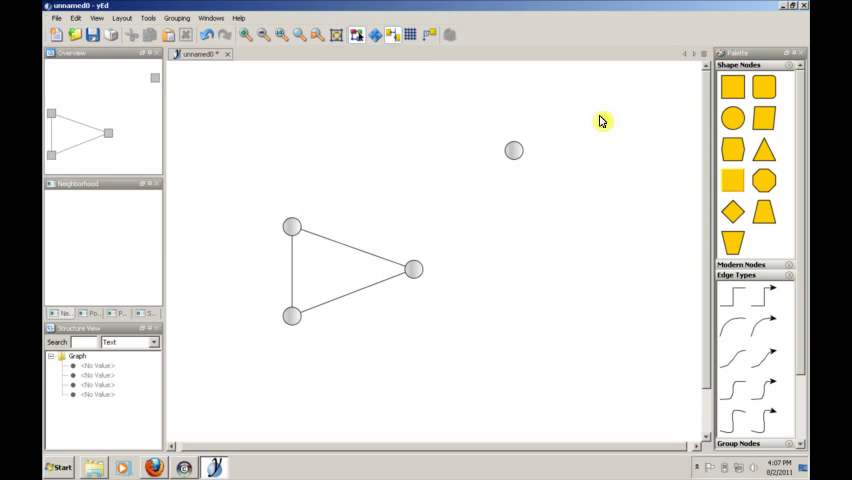
mouse_move(366, 400)
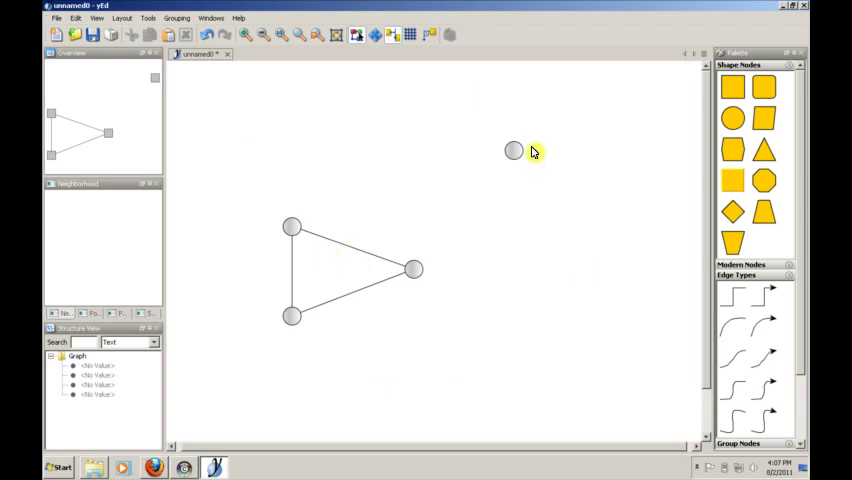
left_click(514, 152)
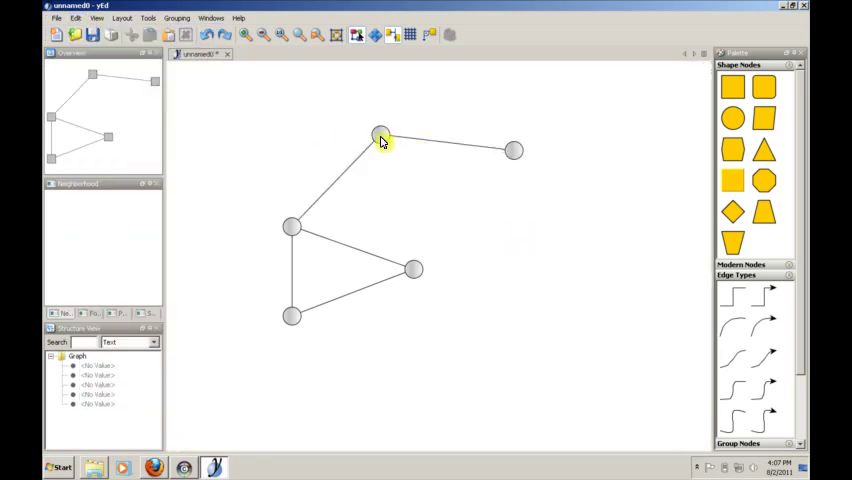
left_click(380, 136)
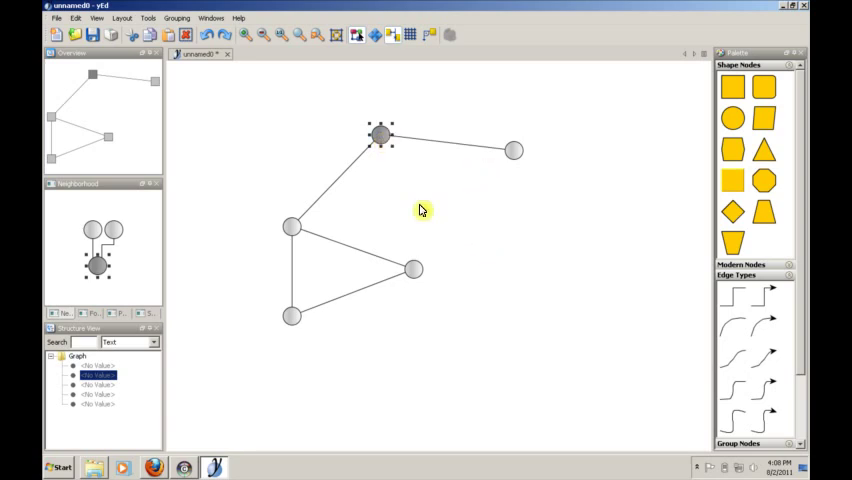
mouse_move(336, 192)
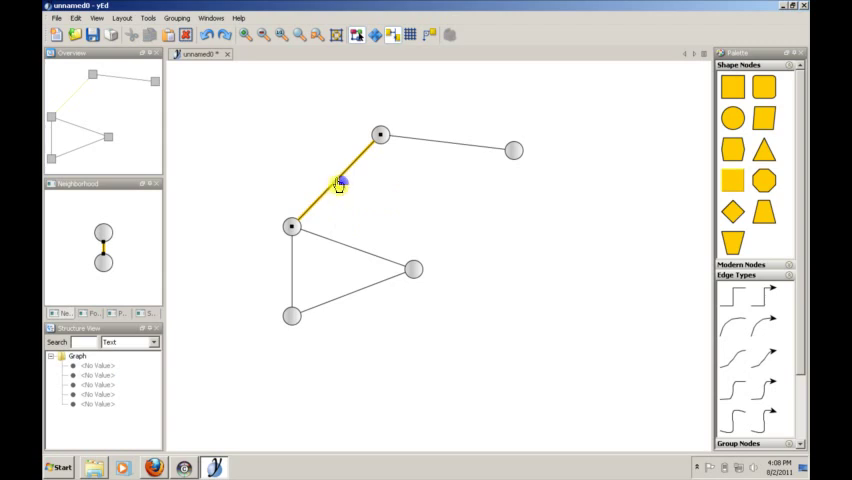
right_click(340, 184)
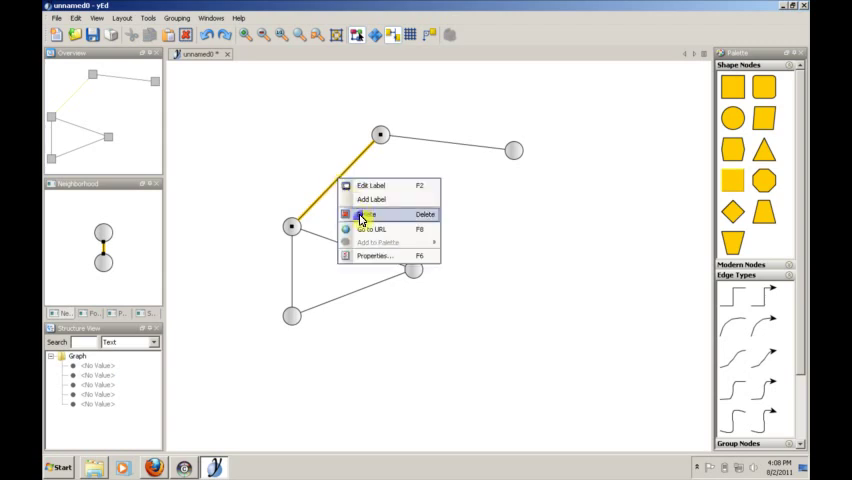
left_click(368, 214)
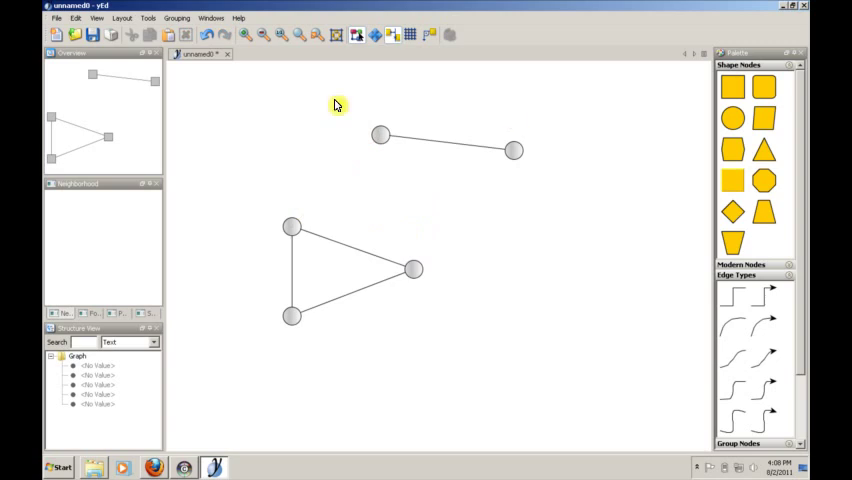
mouse_move(498, 242)
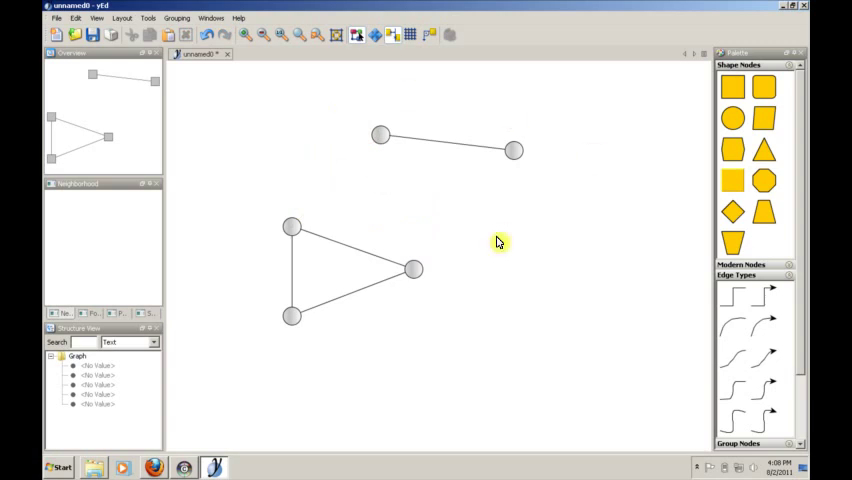
mouse_move(472, 292)
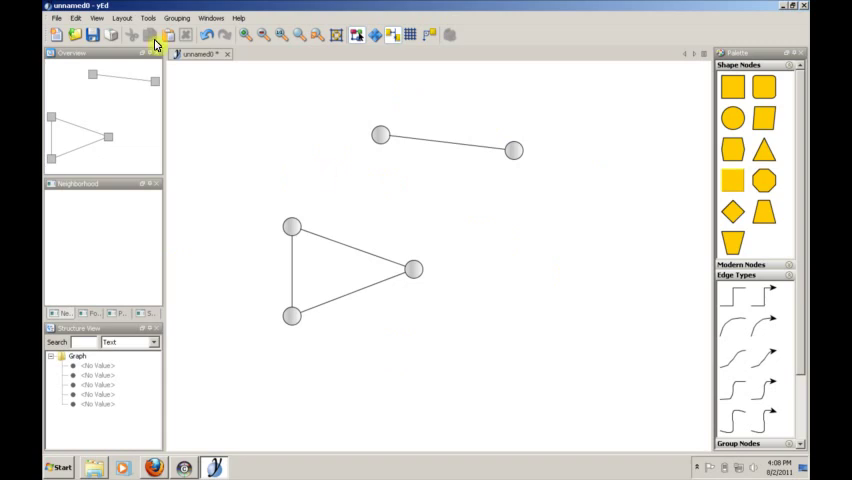
left_click(76, 18)
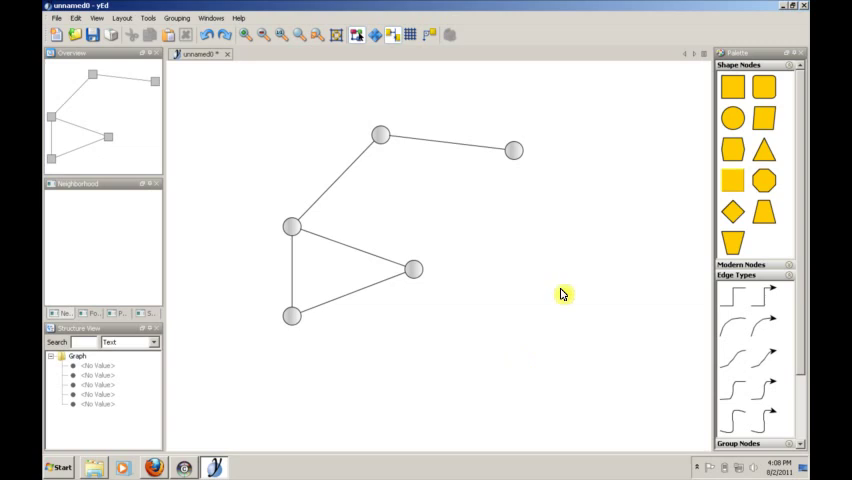
mouse_move(416, 324)
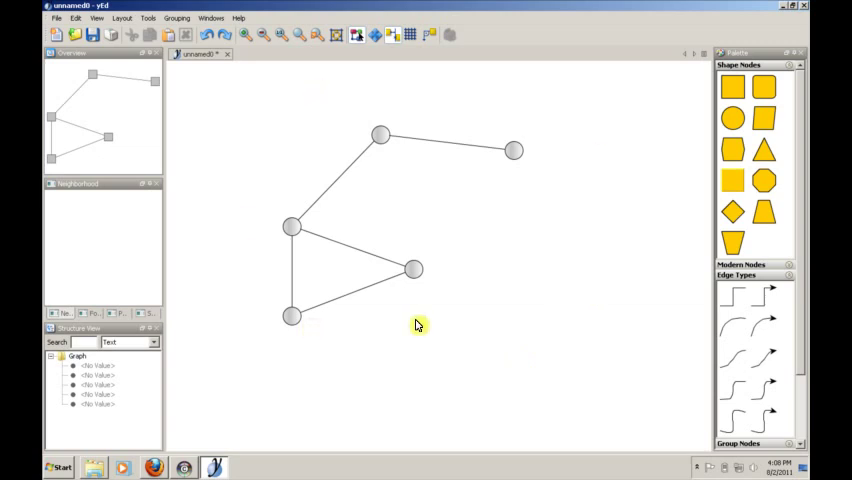
mouse_move(458, 304)
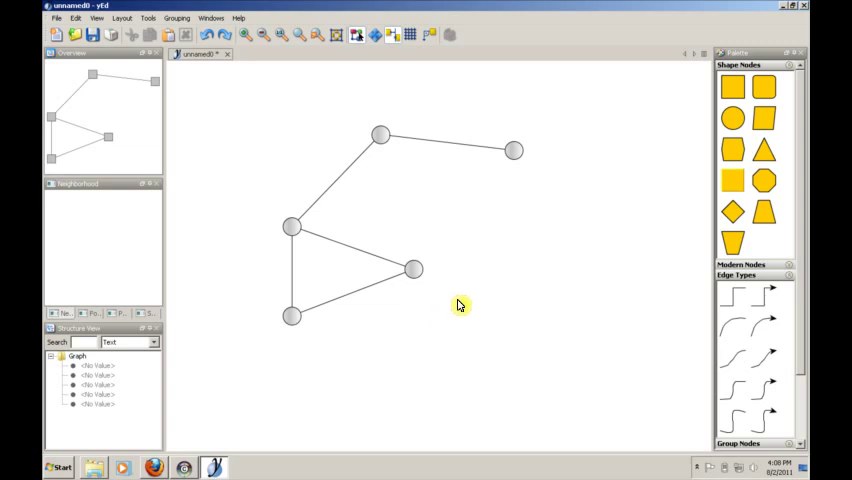
mouse_move(516, 268)
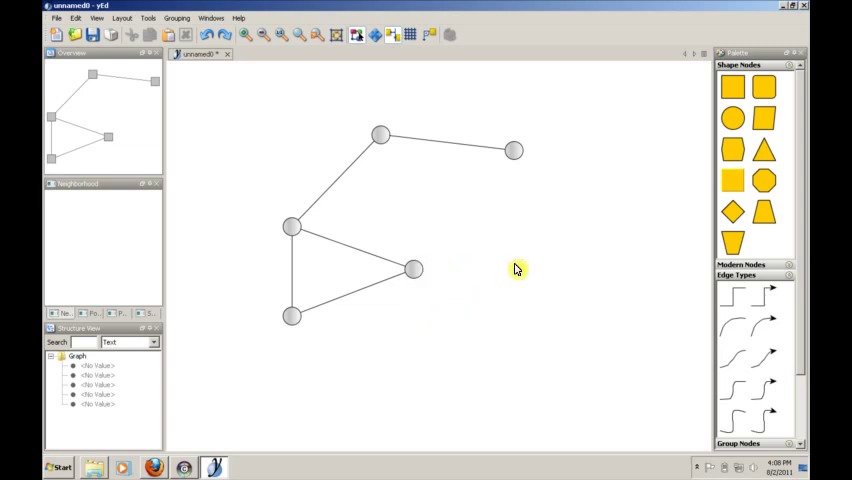
mouse_move(148, 20)
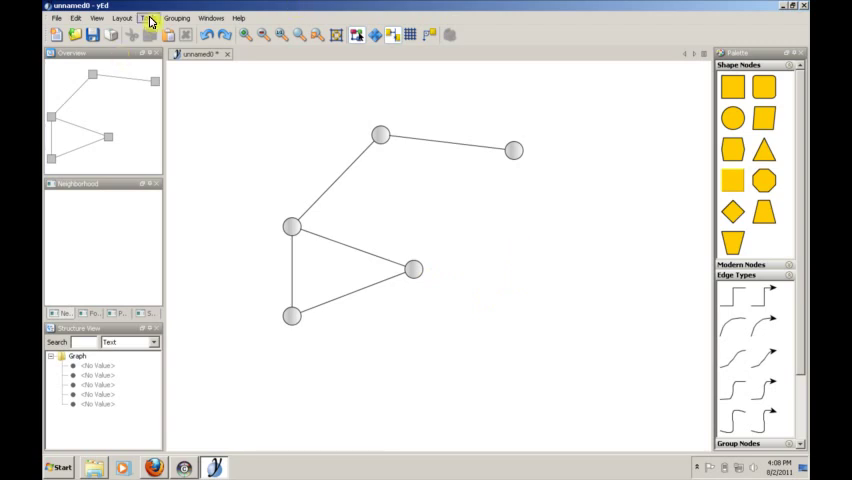
Show Tools > Graph Properties and look through its Basic and next pages
left_click(148, 18)
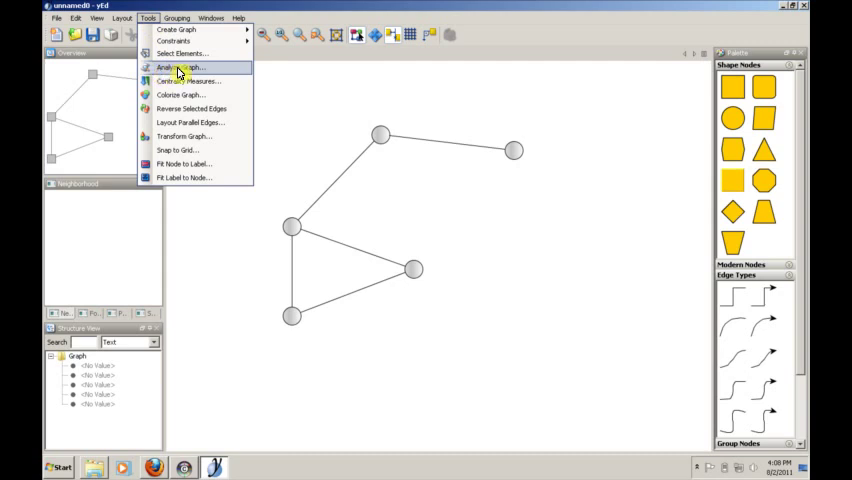
left_click(176, 68)
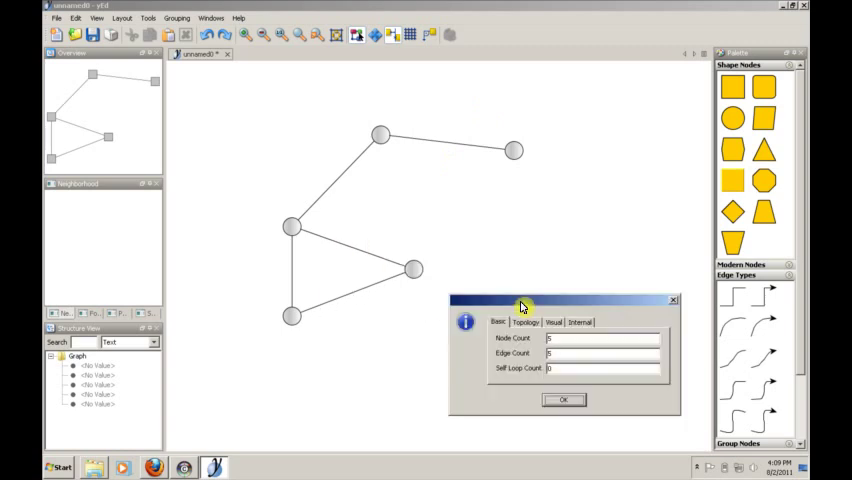
mouse_move(508, 304)
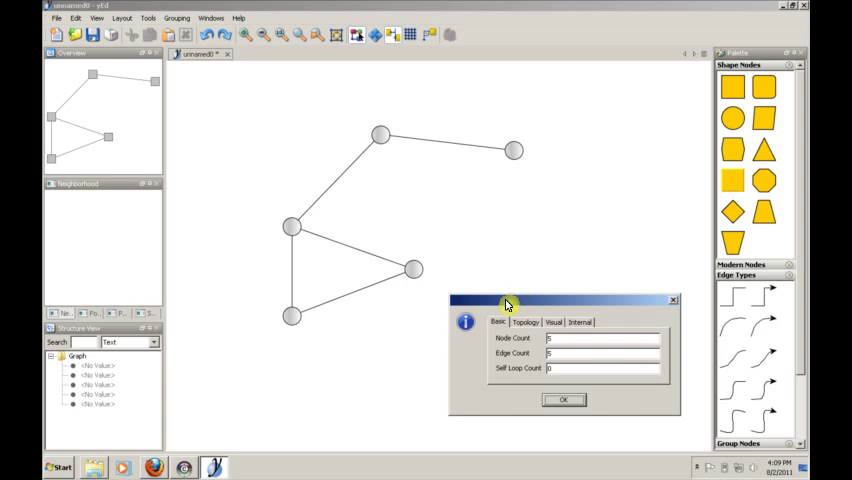
mouse_move(488, 372)
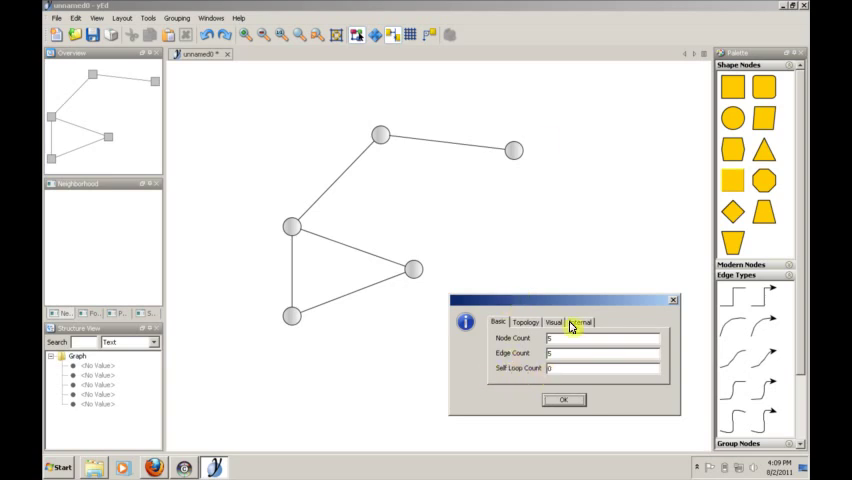
left_click(564, 400)
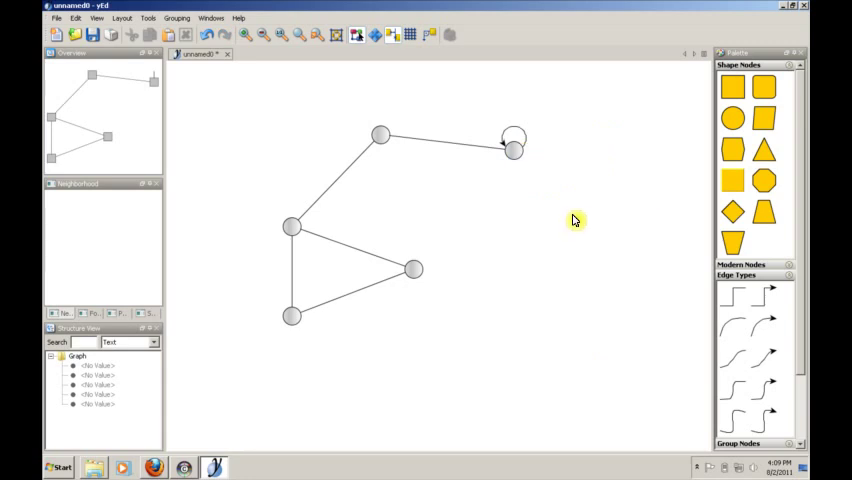
mouse_move(610, 202)
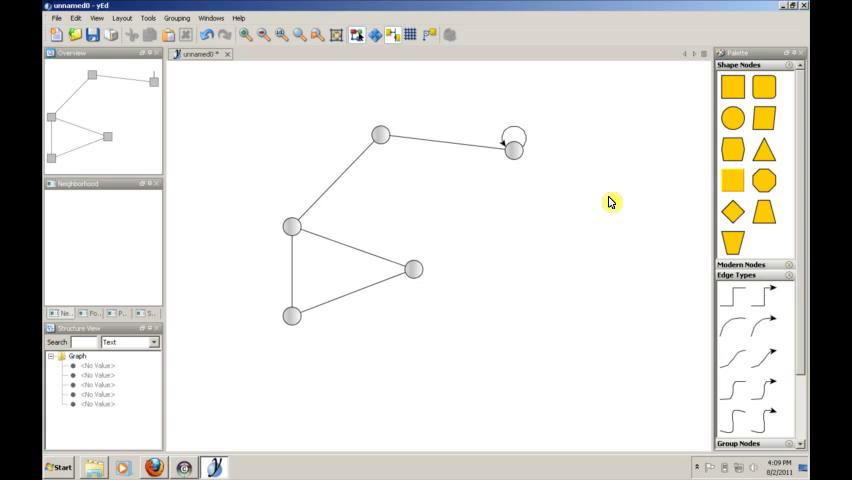
mouse_move(518, 136)
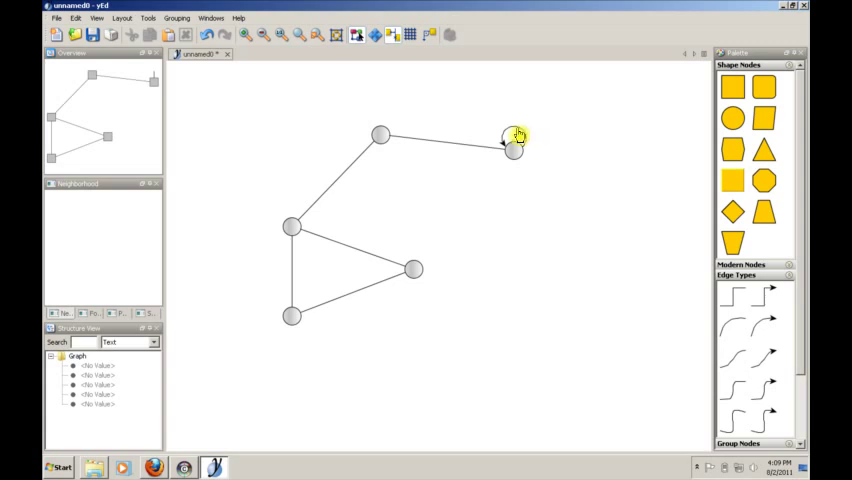
Select the self-loop on the top-right node and delete it
left_click(512, 140)
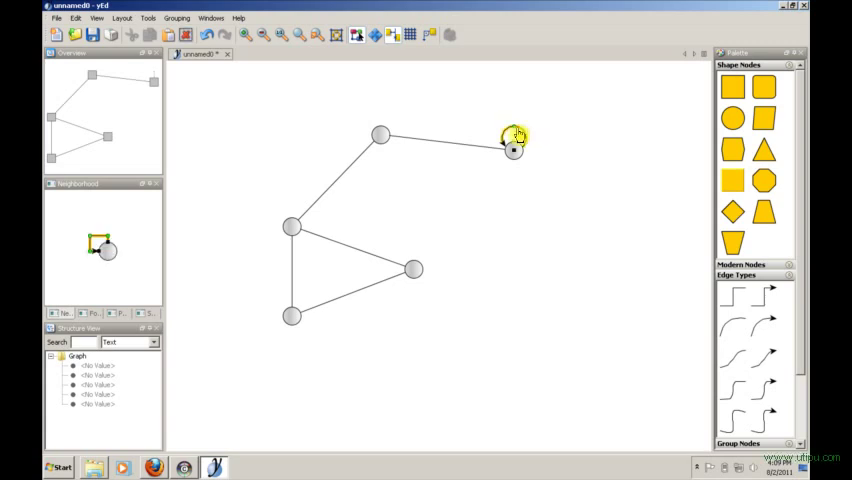
right_click(512, 144)
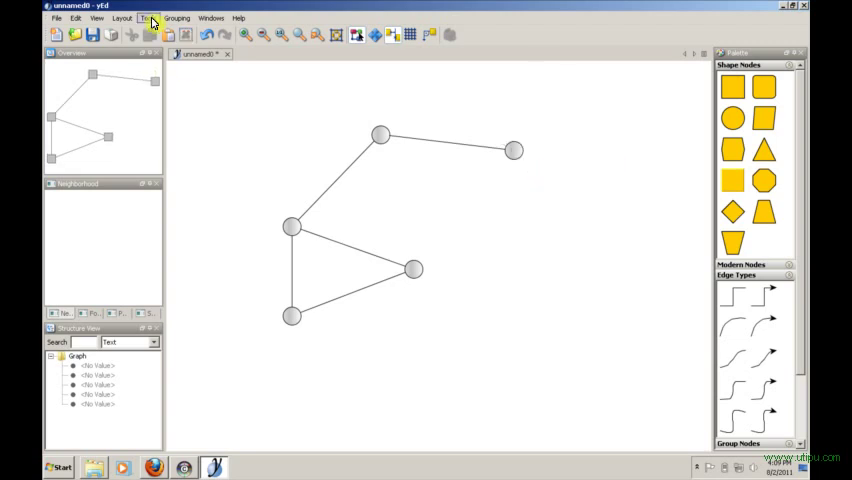
left_click(148, 18)
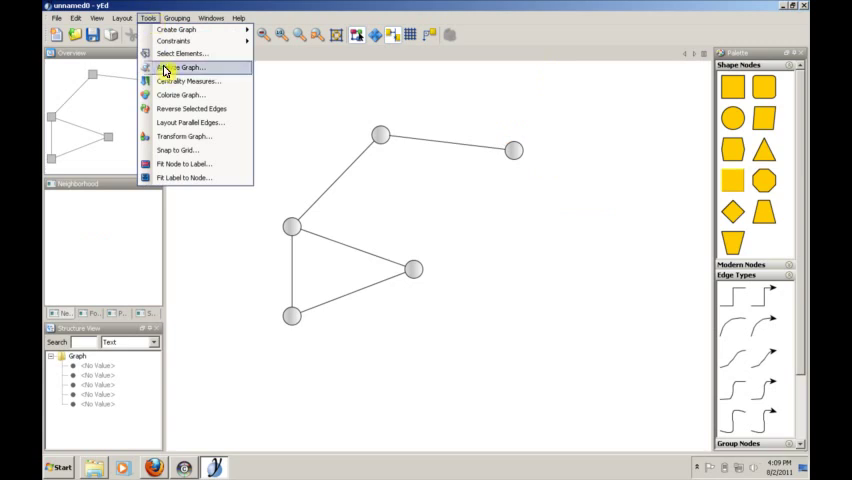
left_click(180, 80)
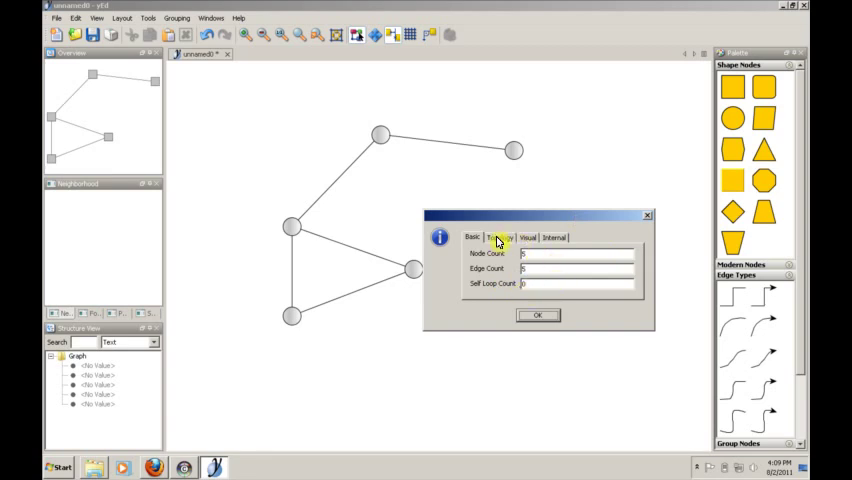
left_click(500, 236)
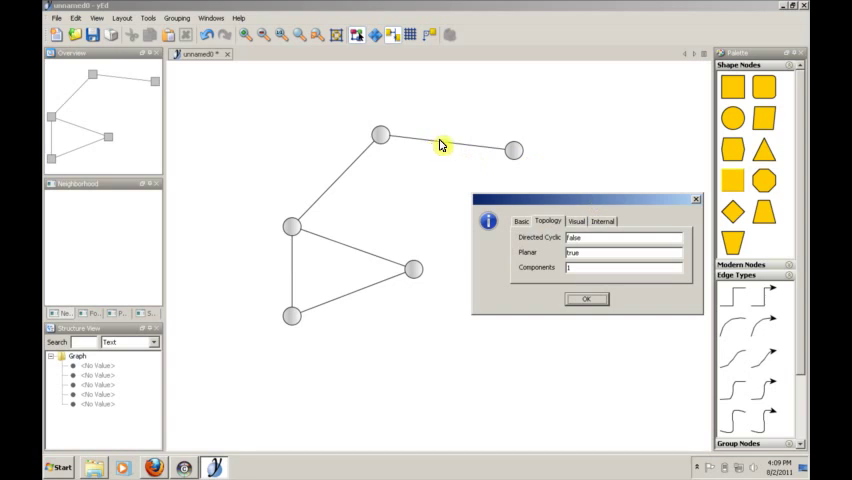
mouse_move(462, 148)
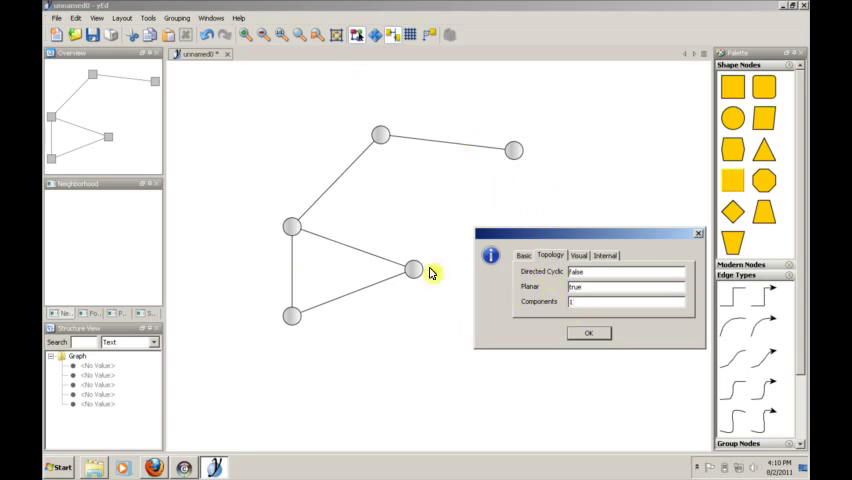
left_click(580, 256)
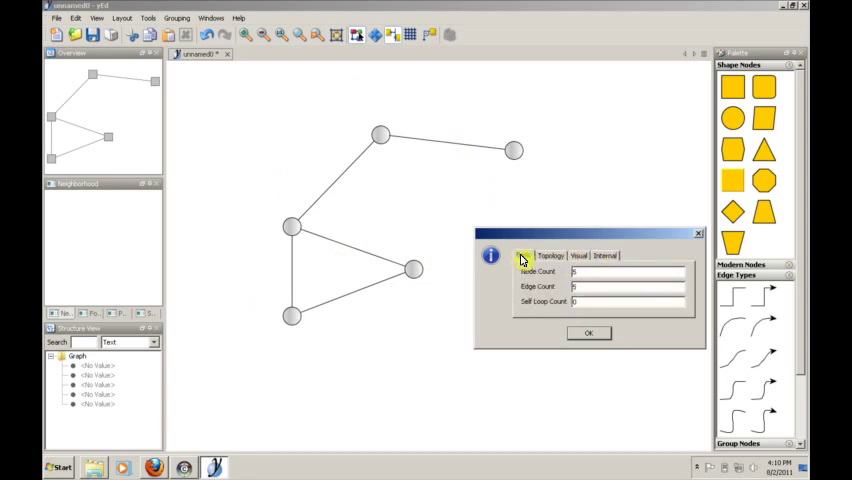
left_click(550, 256)
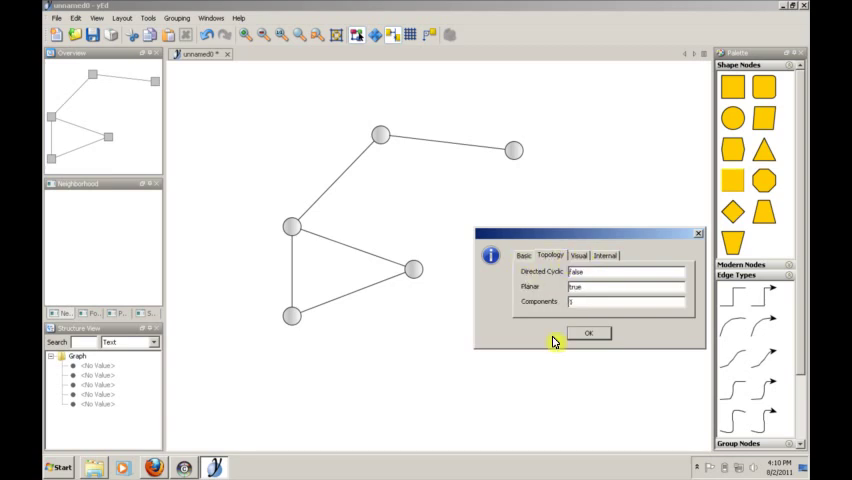
mouse_move(544, 316)
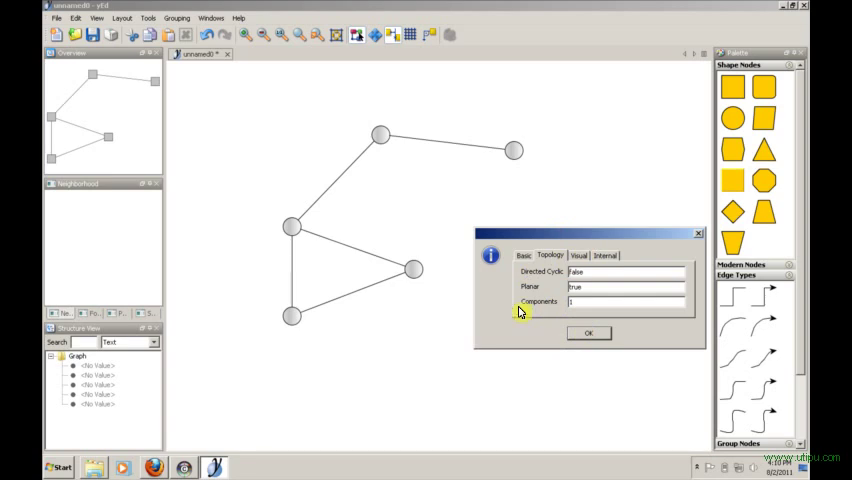
mouse_move(588, 332)
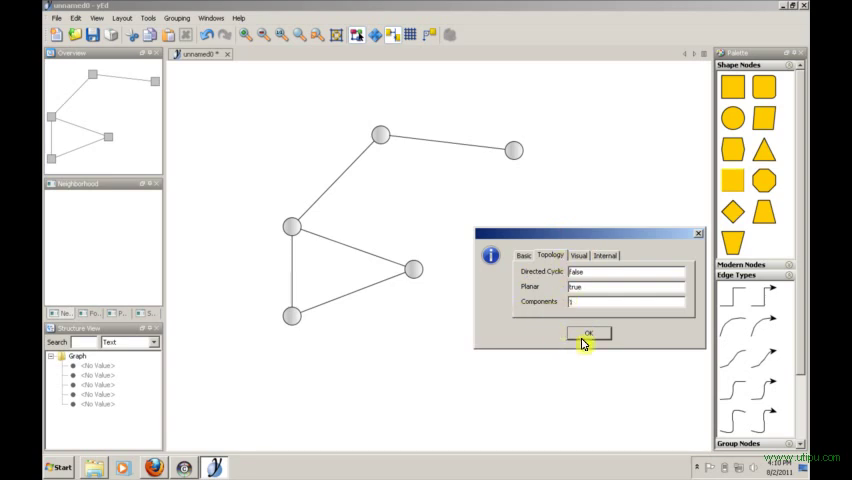
left_click(588, 332)
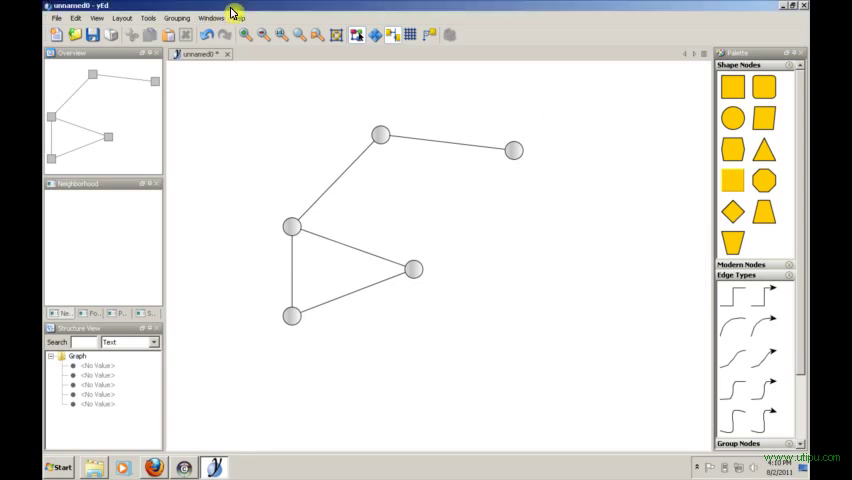
Bring up Tools > Centrality Measures with connected-edge count as the measure
left_click(148, 18)
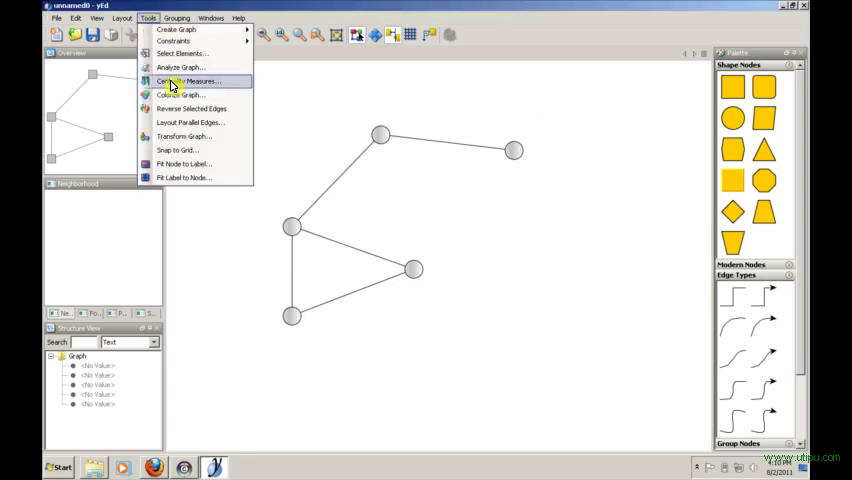
left_click(188, 80)
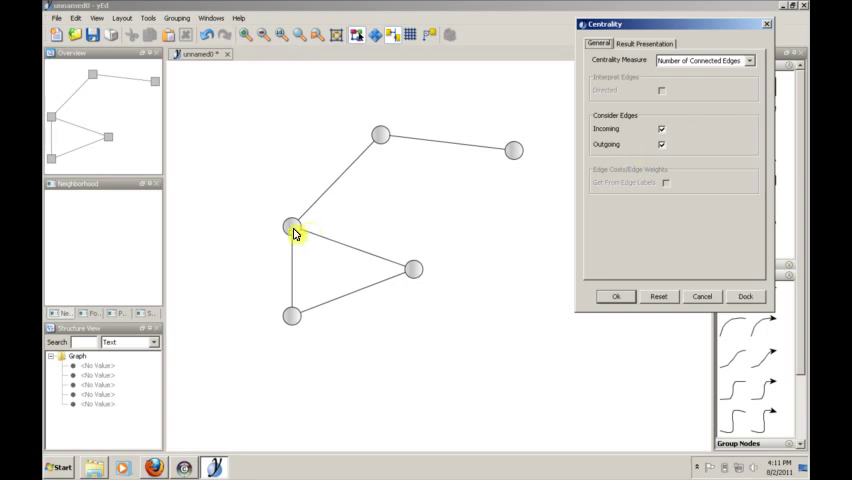
left_click(292, 228)
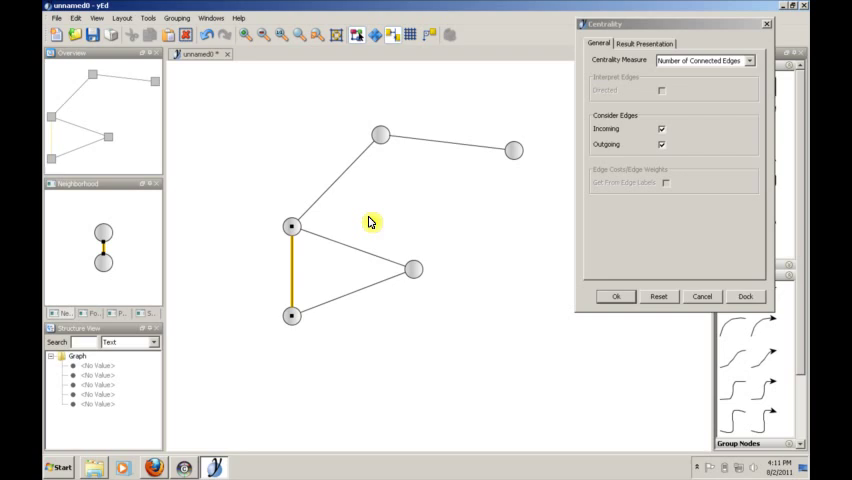
mouse_move(412, 226)
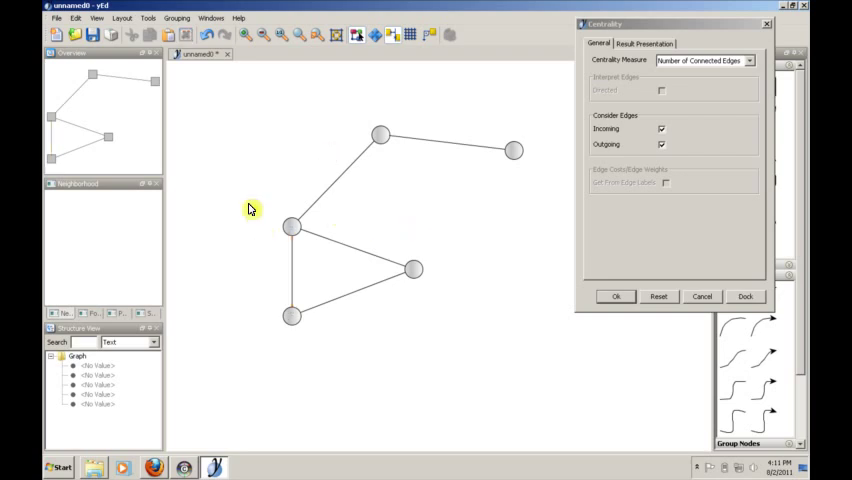
Select the left node and move it slightly upward
left_click(292, 228)
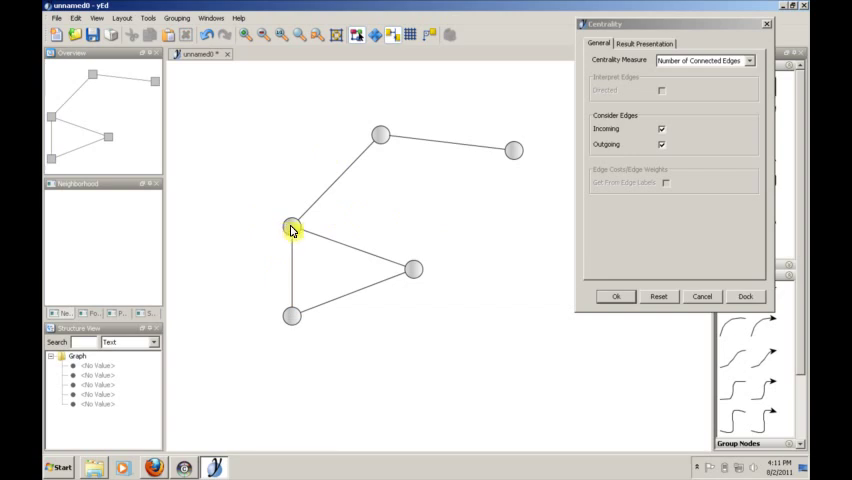
left_click(292, 228)
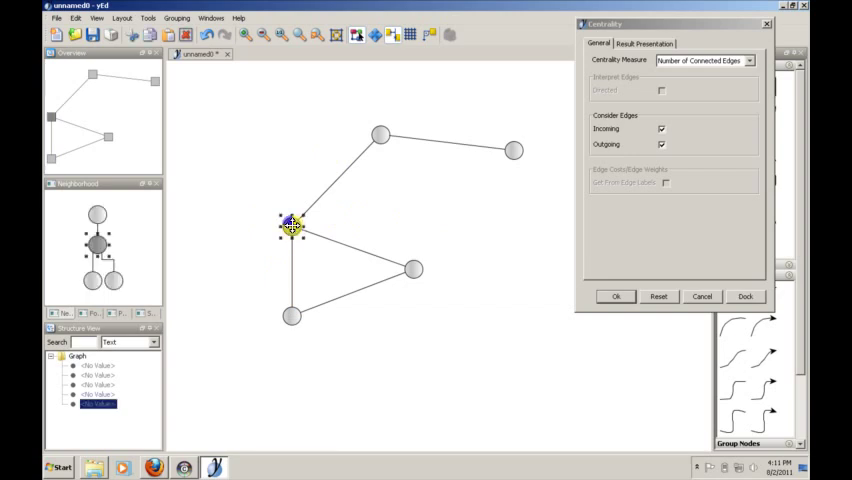
left_click_drag(292, 224, 298, 208)
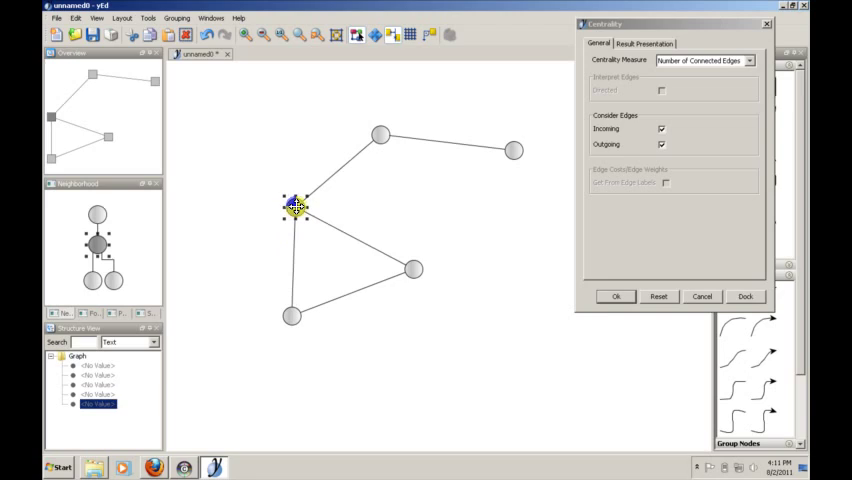
mouse_move(532, 278)
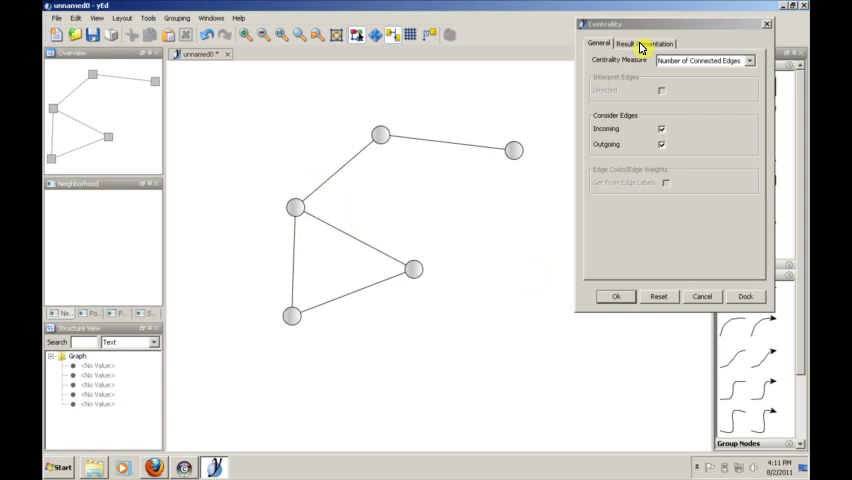
Check Result Presentation, then apply degree centrality sizing, blue shading and score labels
left_click(644, 44)
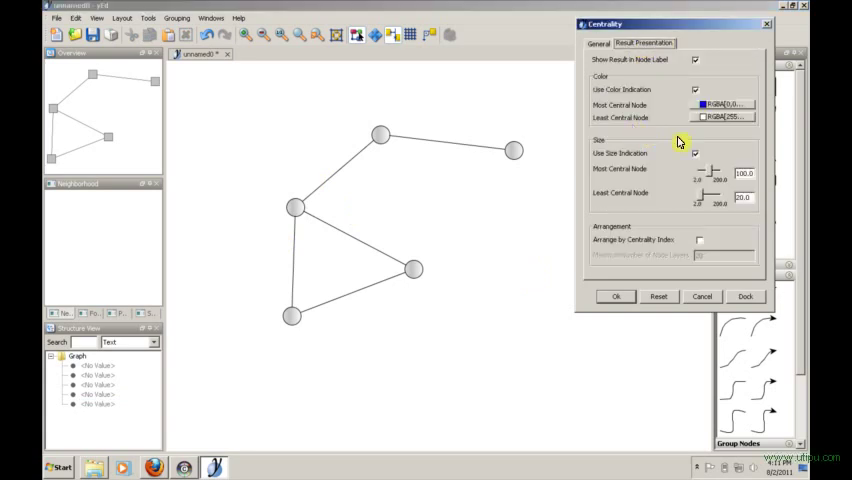
left_click(596, 44)
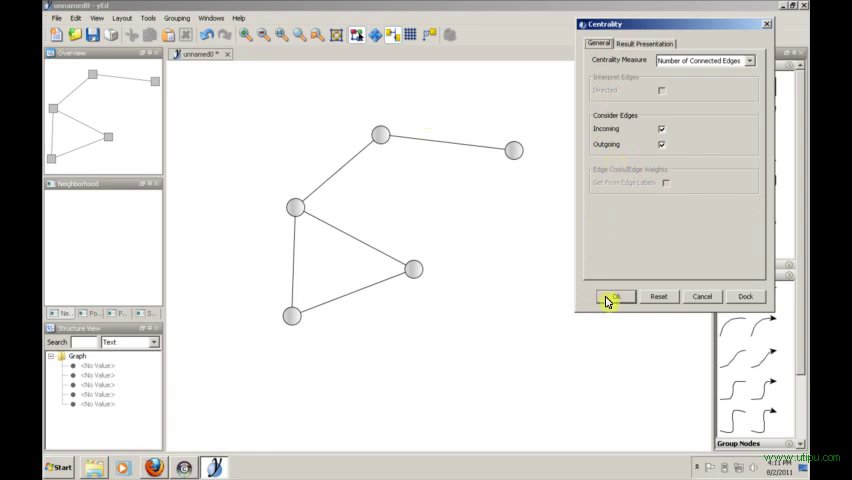
left_click(614, 296)
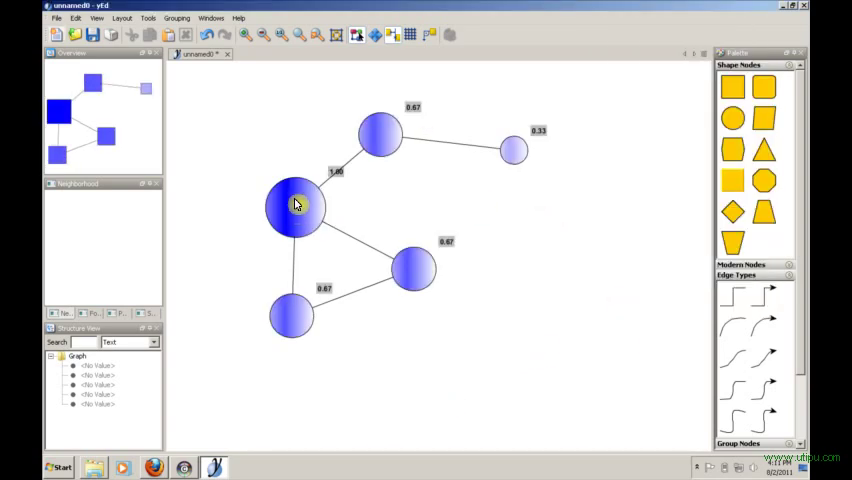
left_click(294, 204)
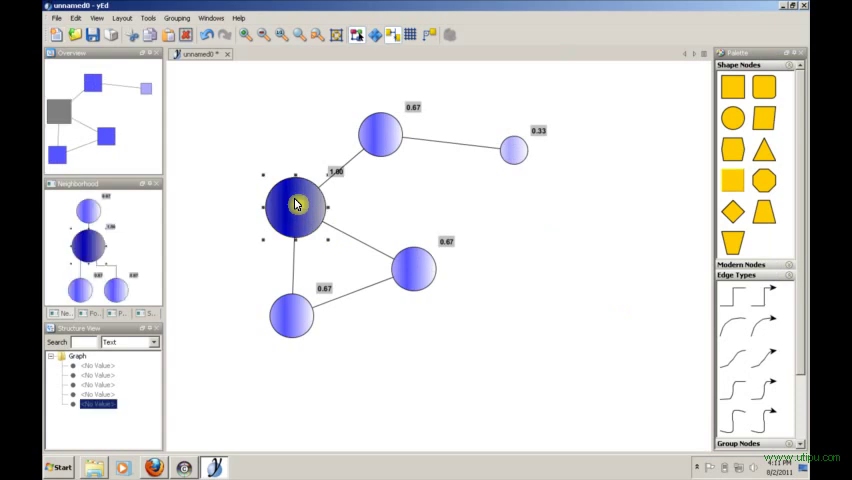
mouse_move(296, 204)
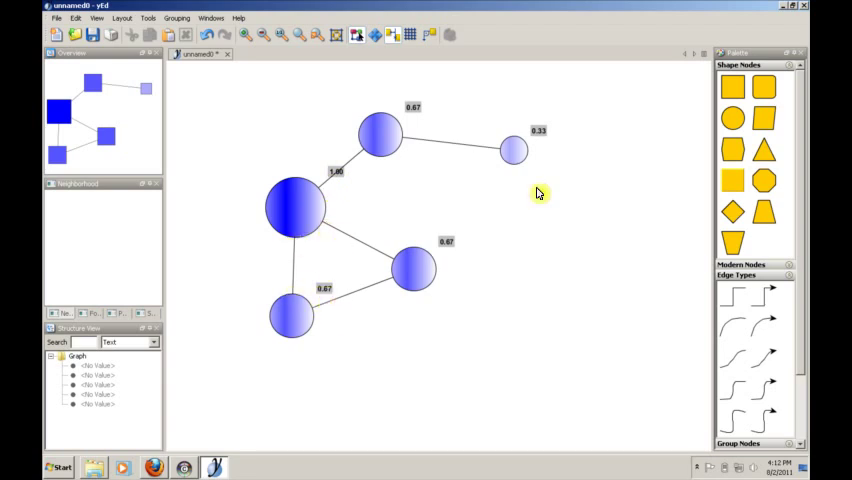
mouse_move(560, 176)
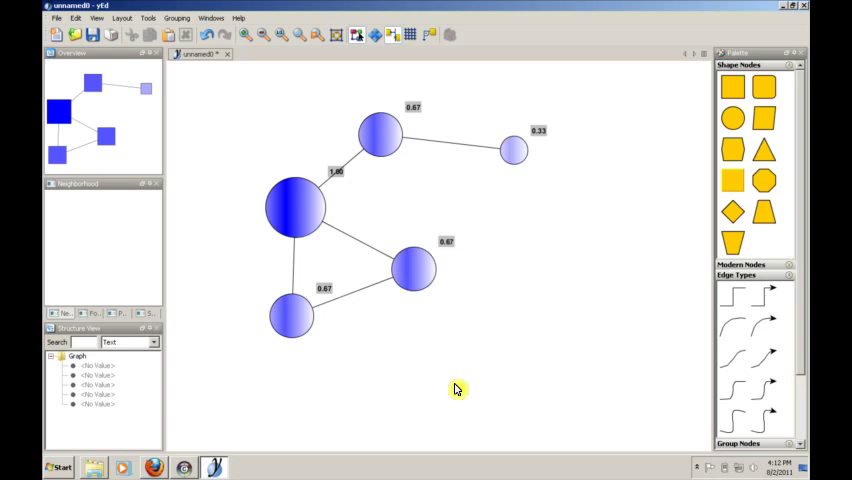
mouse_move(248, 322)
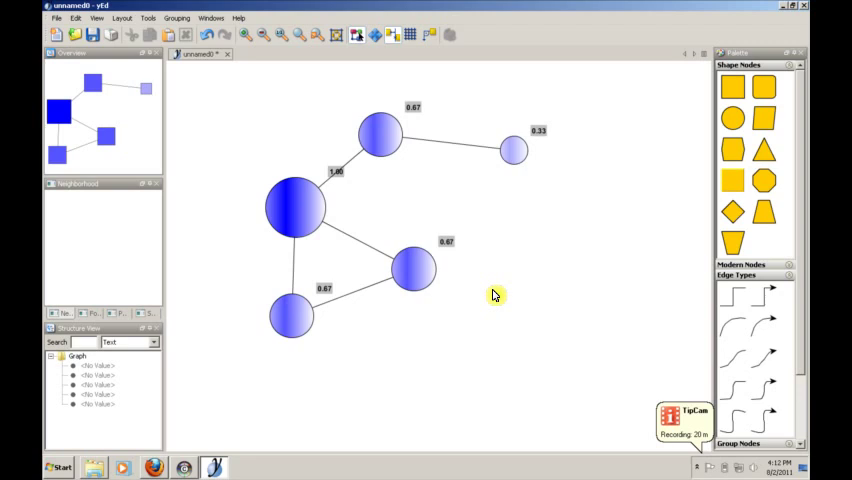
mouse_move(588, 364)
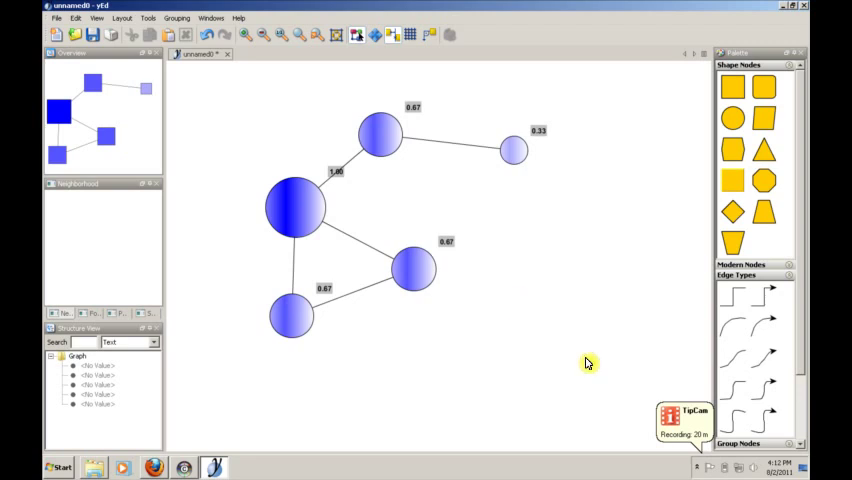